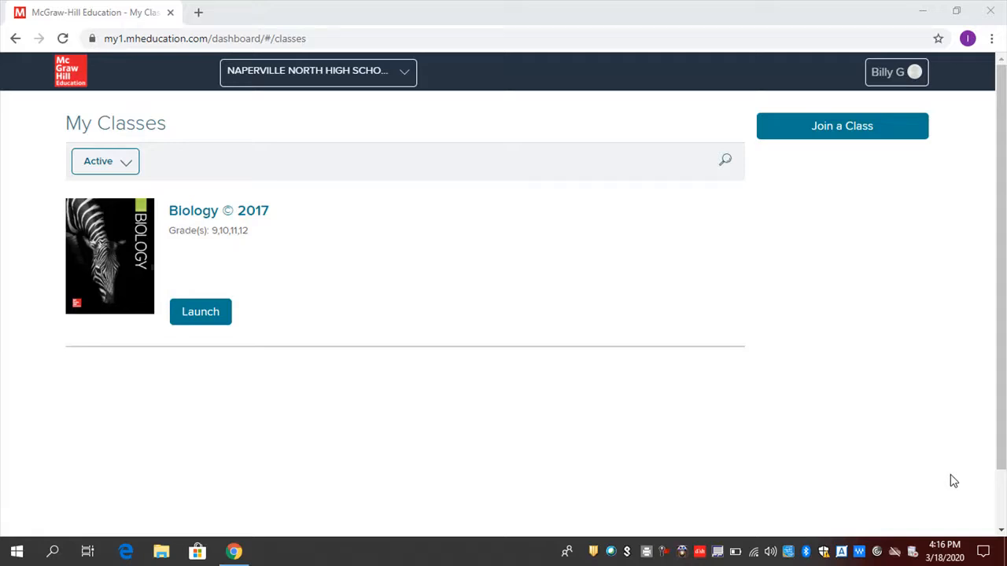
pyautogui.moveTo(549, 338)
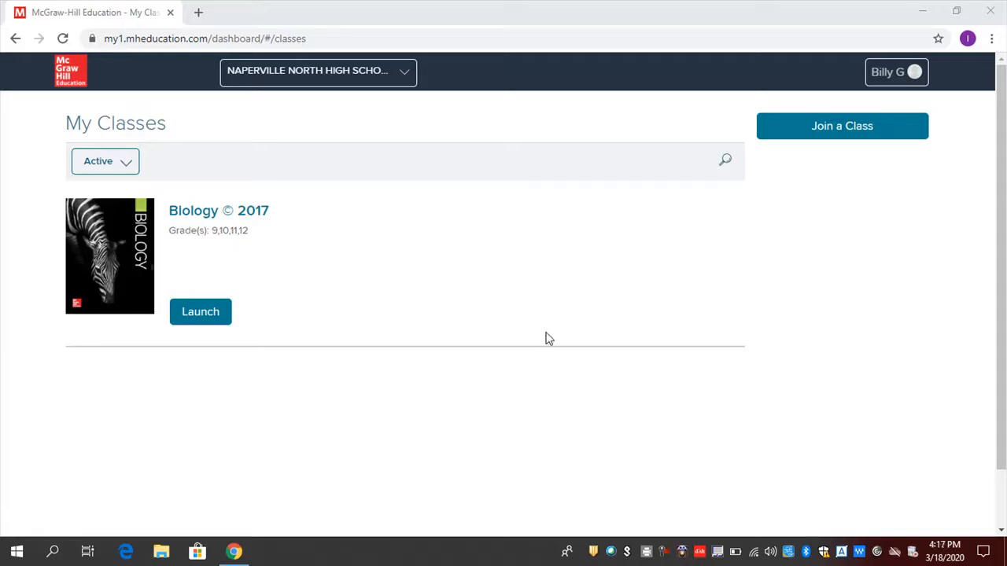
pyautogui.moveTo(163, 215)
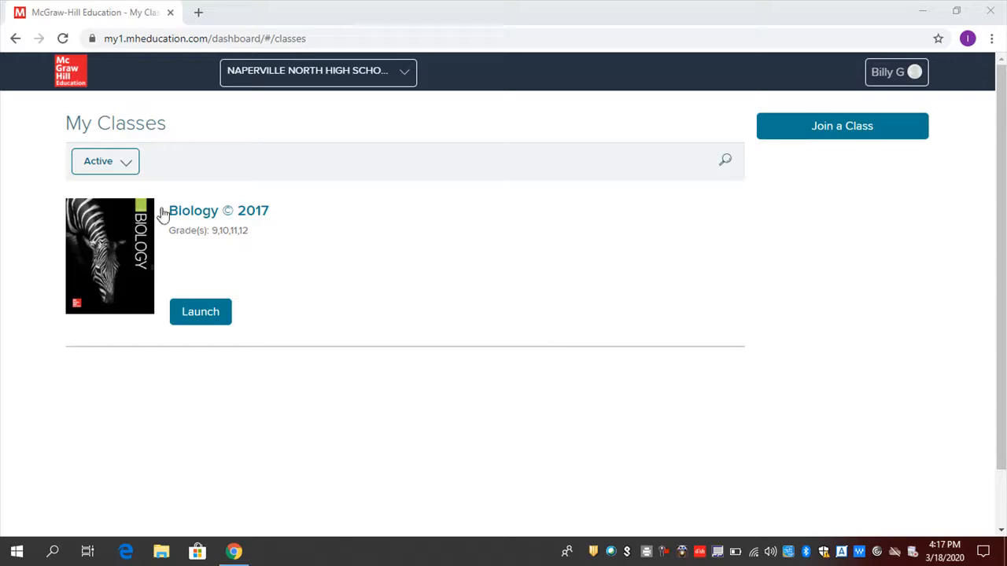
pyautogui.moveTo(167, 292)
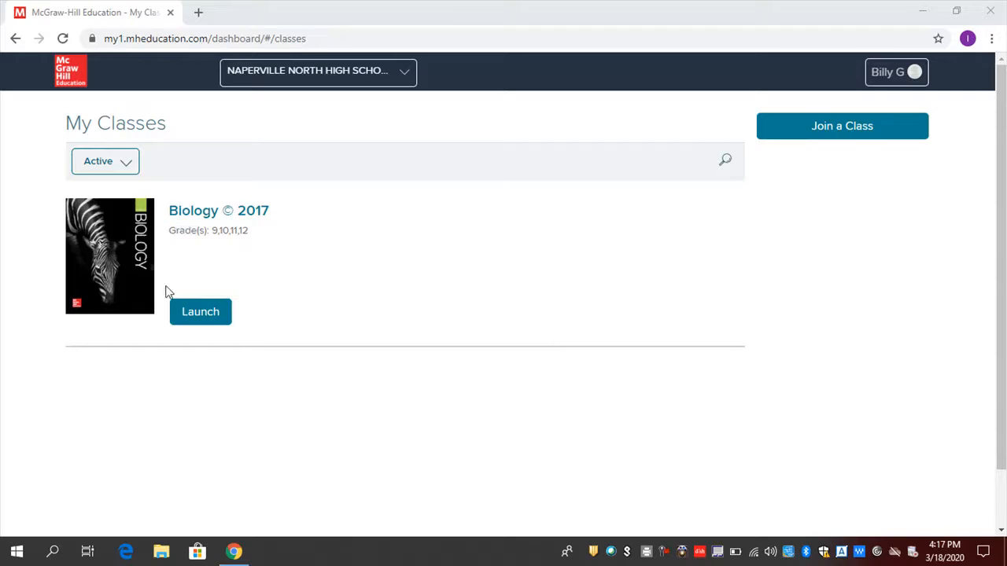
pyautogui.moveTo(200, 312)
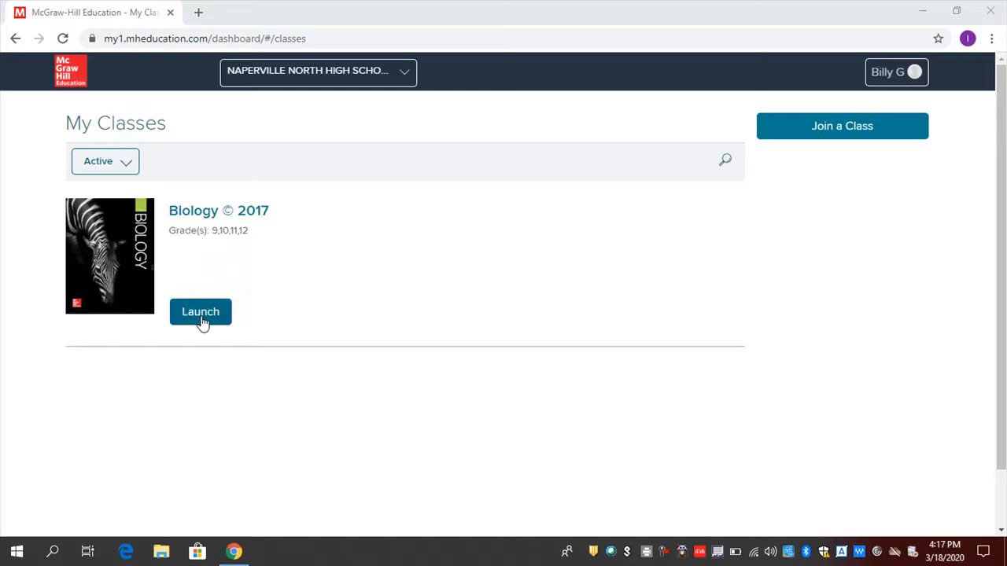
pyautogui.moveTo(166, 289)
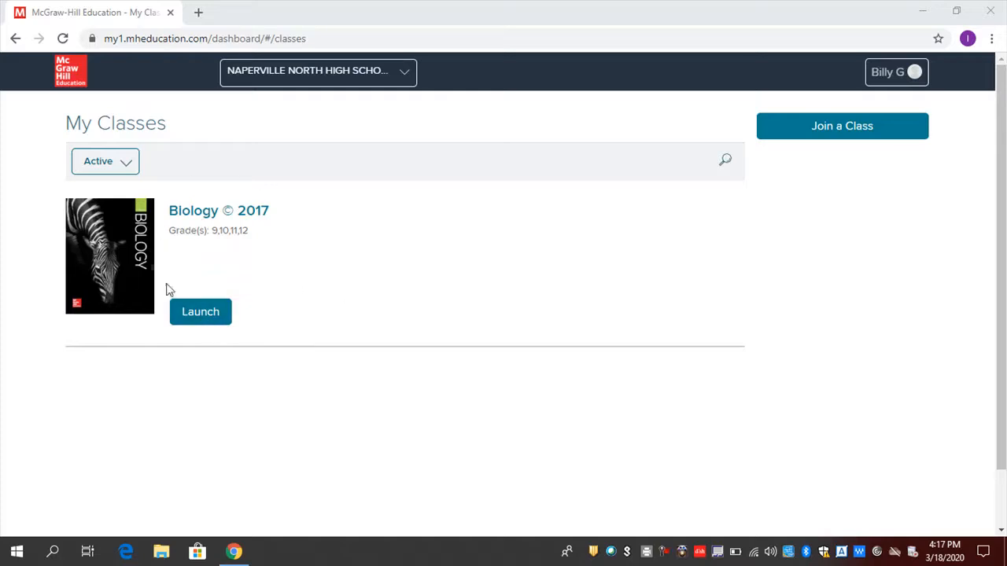
pyautogui.moveTo(406, 289)
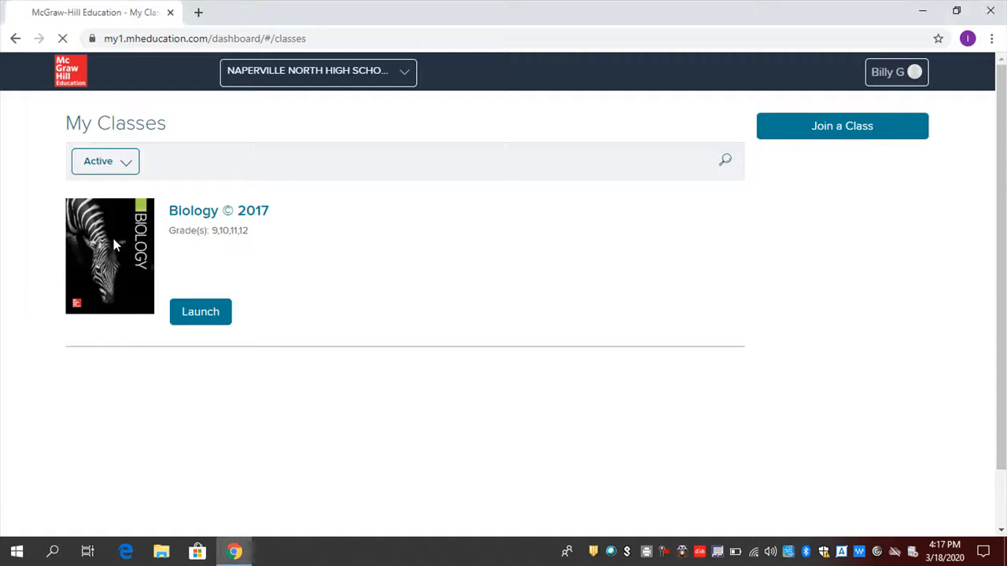
# Let the Biology Student Center dashboard load with its eBook link and BrainPOP assignment.
pyautogui.click(200, 312)
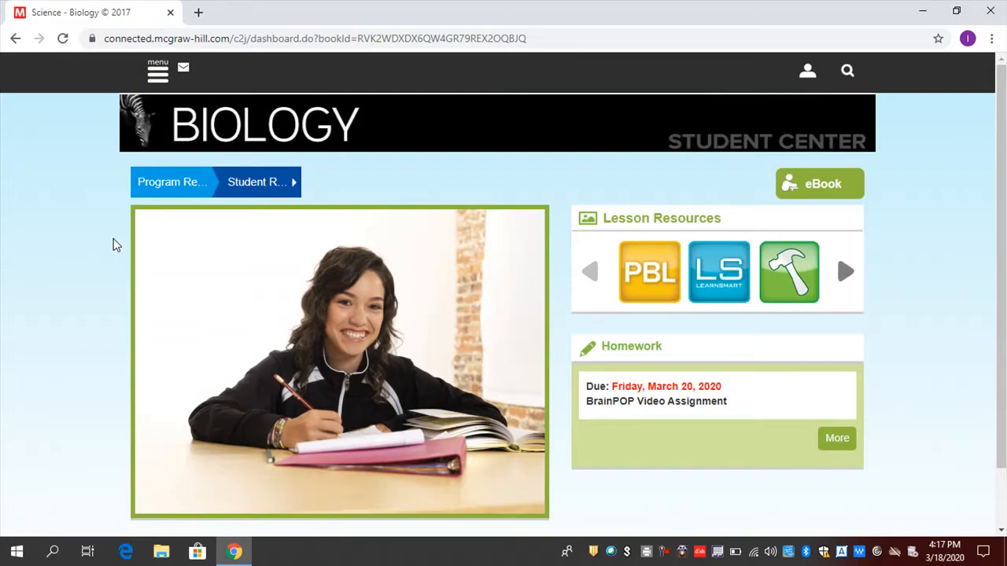
pyautogui.moveTo(367, 225)
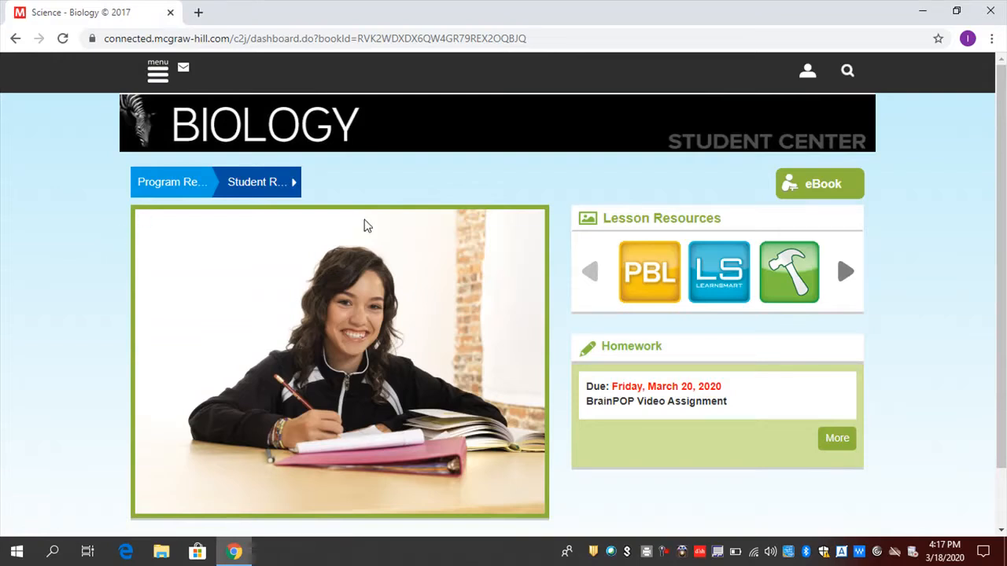
pyautogui.moveTo(820, 183)
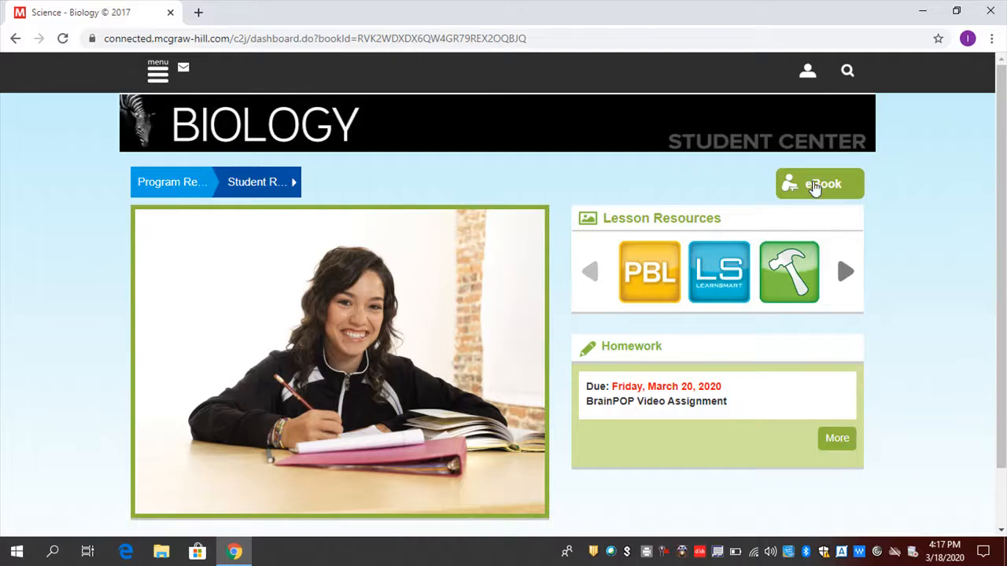
# Open the Biology eBook at the Cell Discovery and Theory pages and zoom in.
pyautogui.click(819, 184)
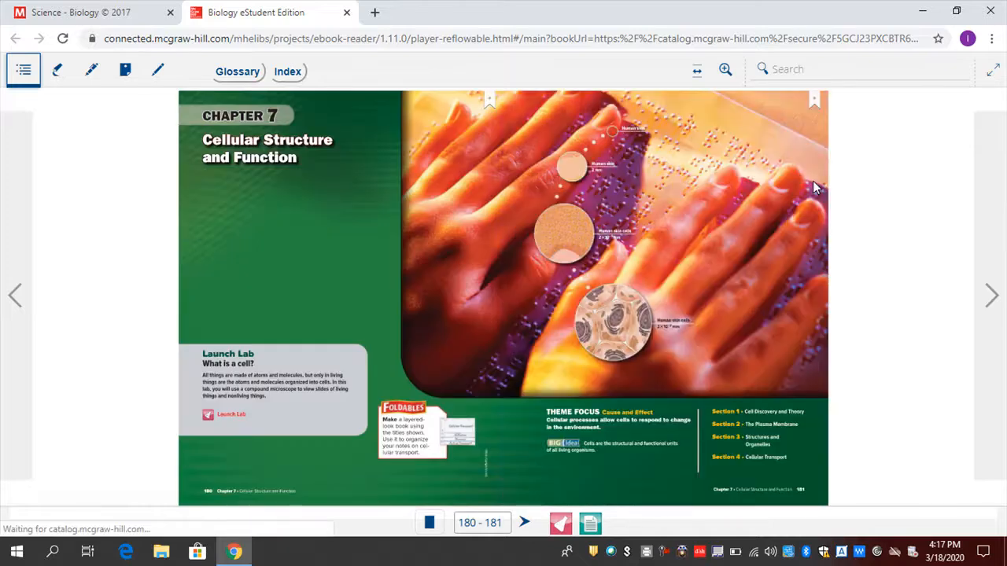
pyautogui.moveTo(887, 243)
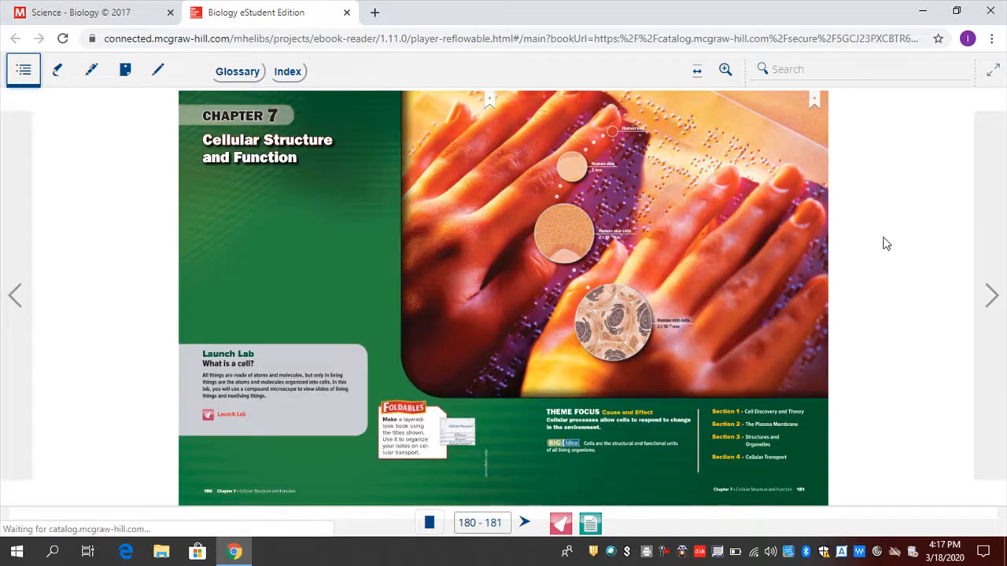
pyautogui.moveTo(991, 295)
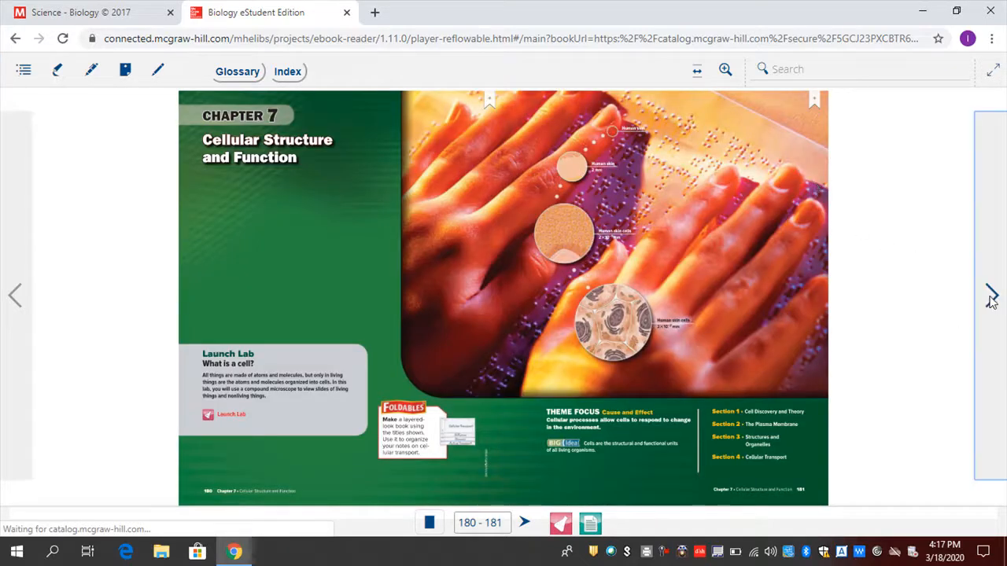
pyautogui.click(991, 295)
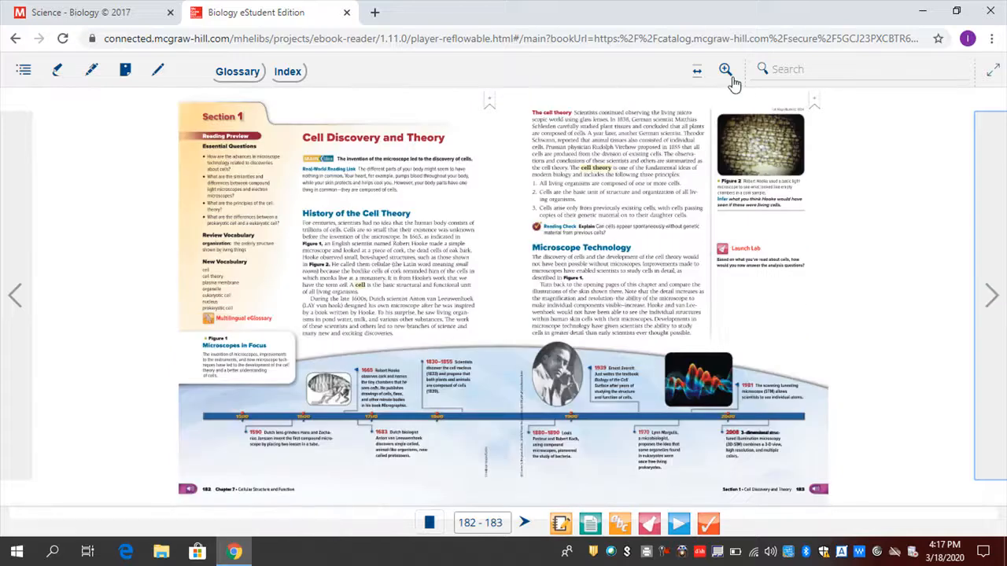
pyautogui.click(724, 69)
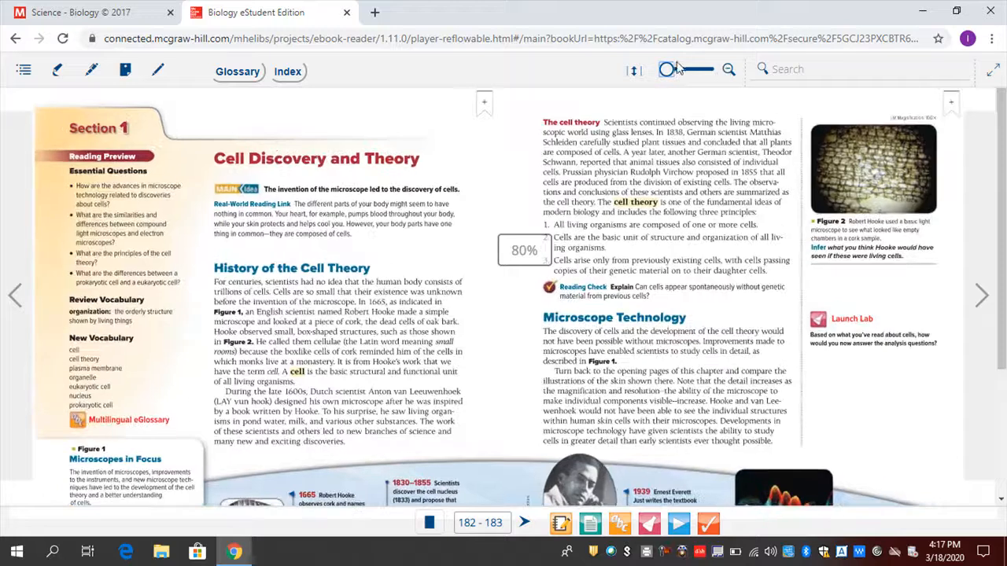
pyautogui.moveTo(671, 69); pyautogui.dragTo(691, 69)
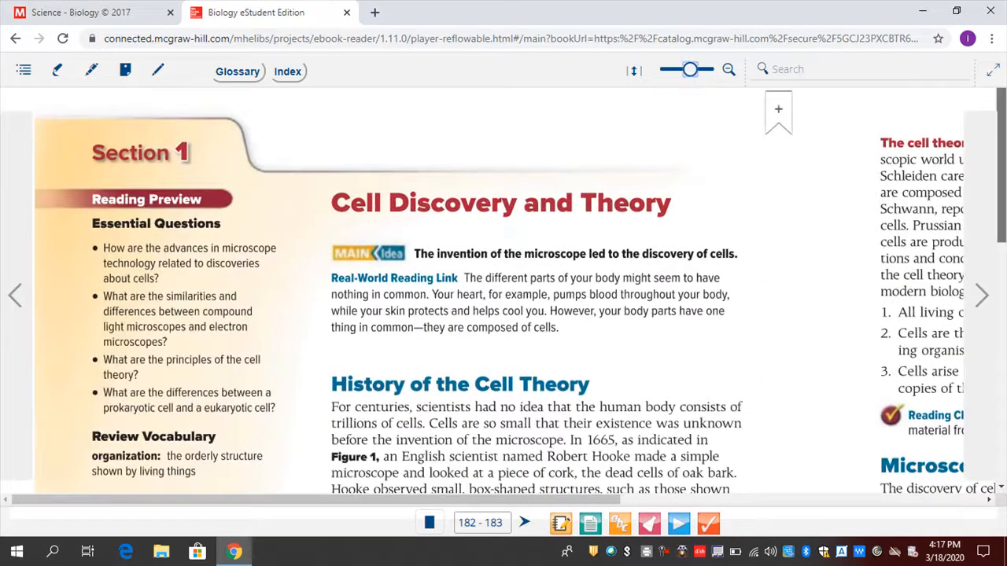
# Scroll the pages, then zoom out and reach Chapter 4's Population Dynamics pages 92–93.
pyautogui.scroll(-3)
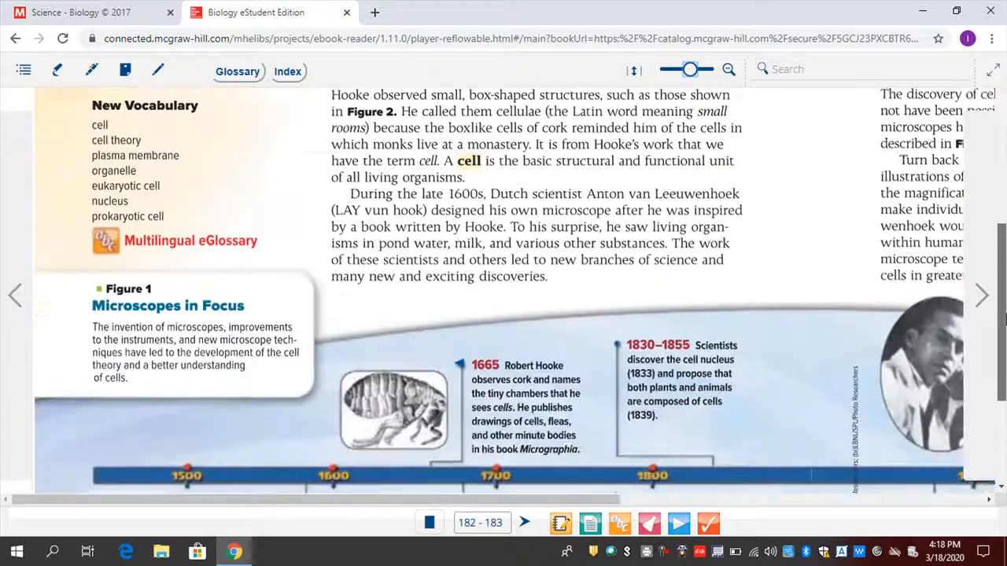
pyautogui.scroll(3)
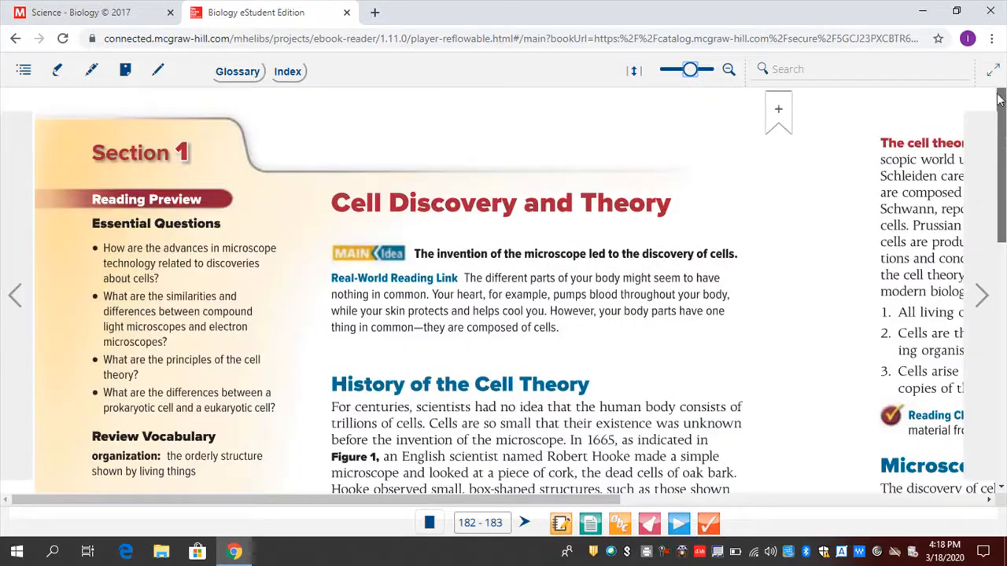
pyautogui.moveTo(23, 71)
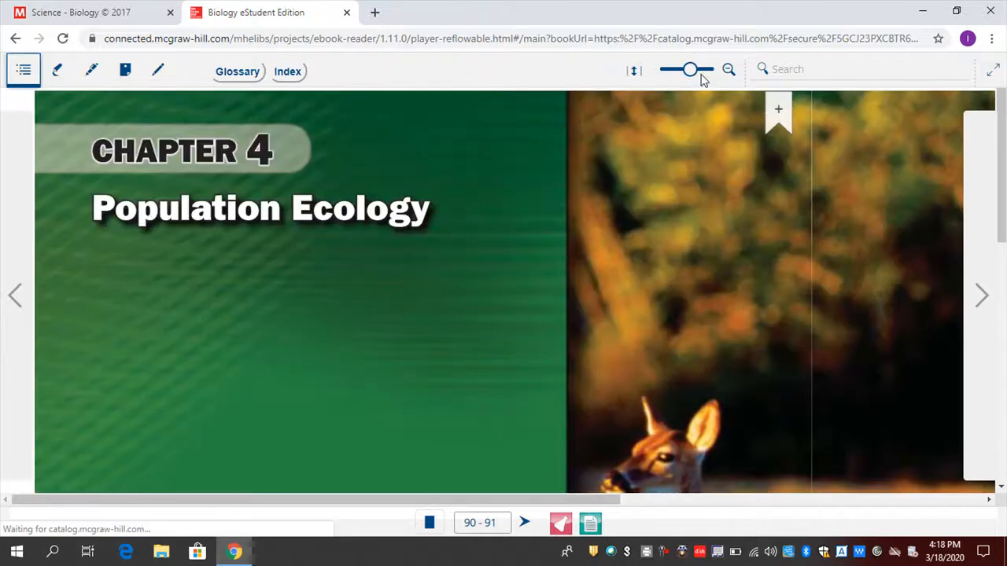
pyautogui.moveTo(688, 69); pyautogui.dragTo(667, 69)
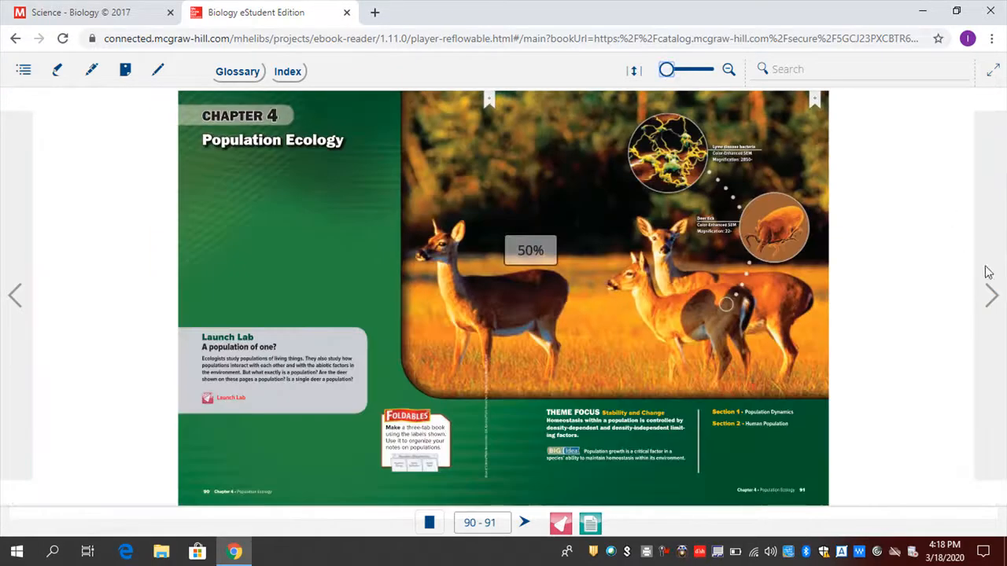
pyautogui.click(991, 295)
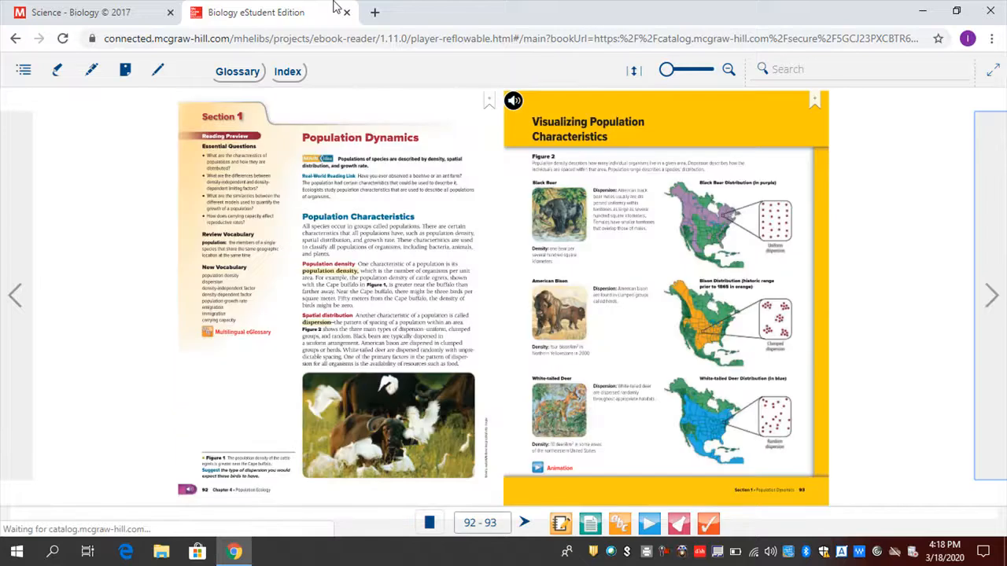
# Leave the eBook and launch Biology LearnSmart from the Lesson Resources.
pyautogui.click(346, 12)
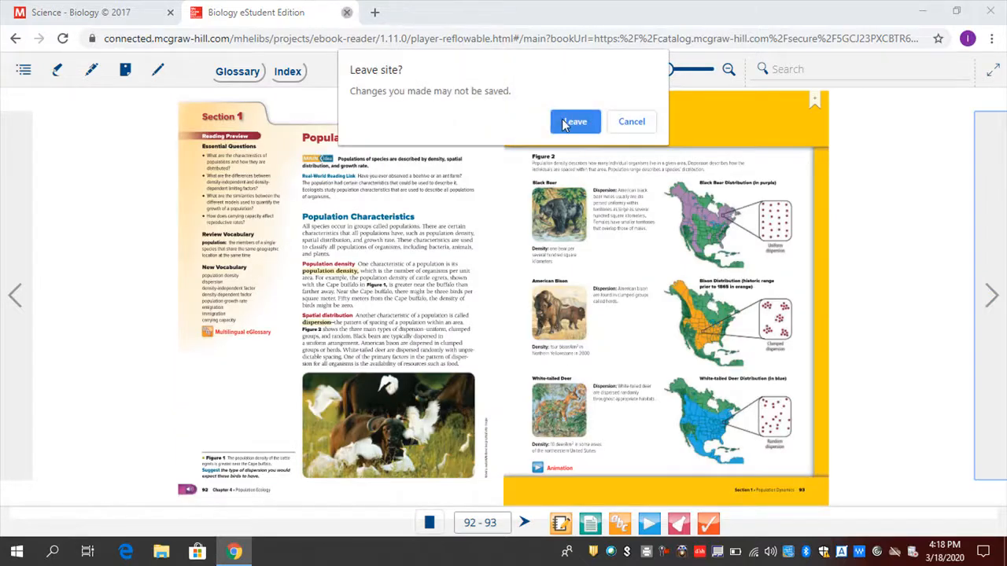
pyautogui.click(575, 121)
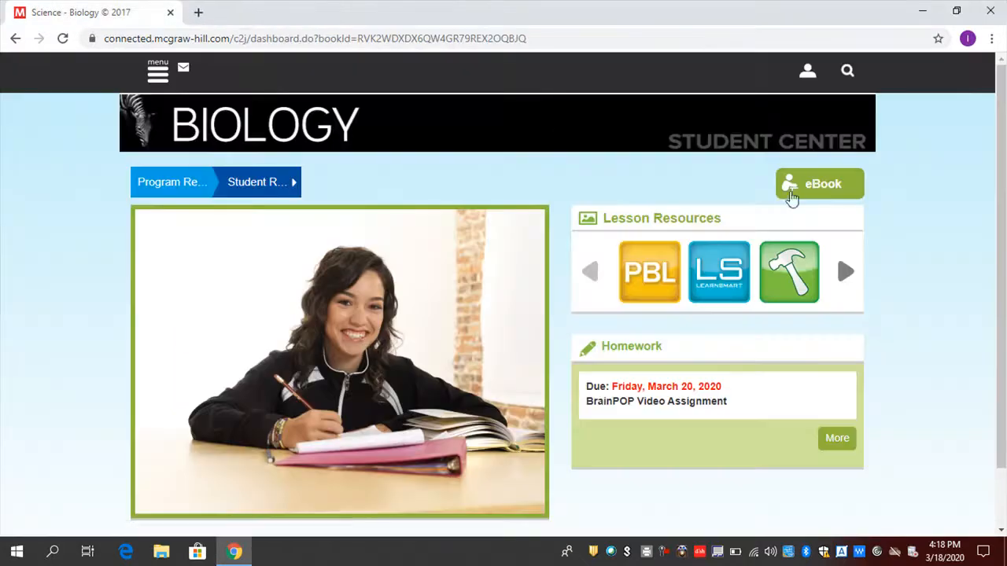
pyautogui.moveTo(802, 193)
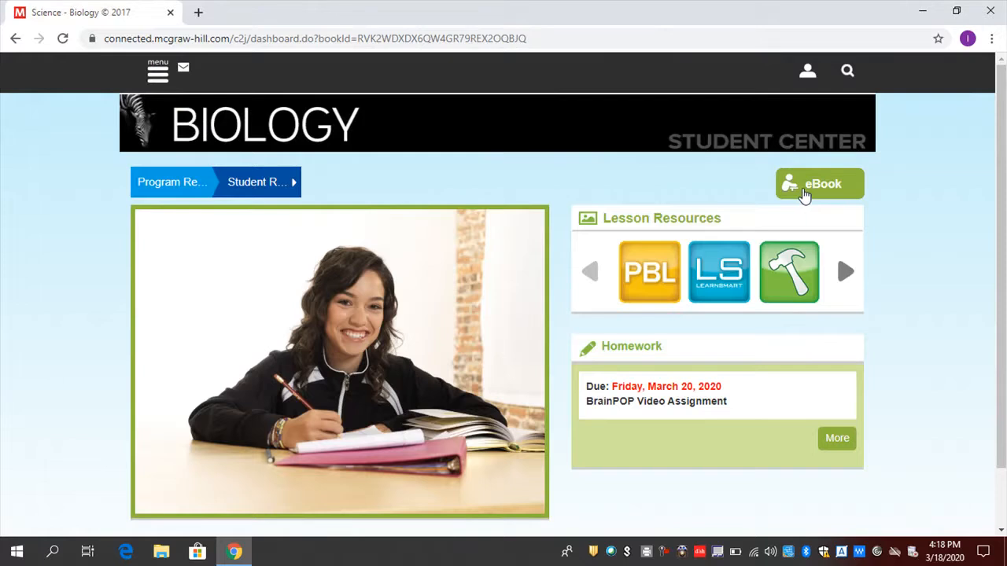
pyautogui.moveTo(719, 279)
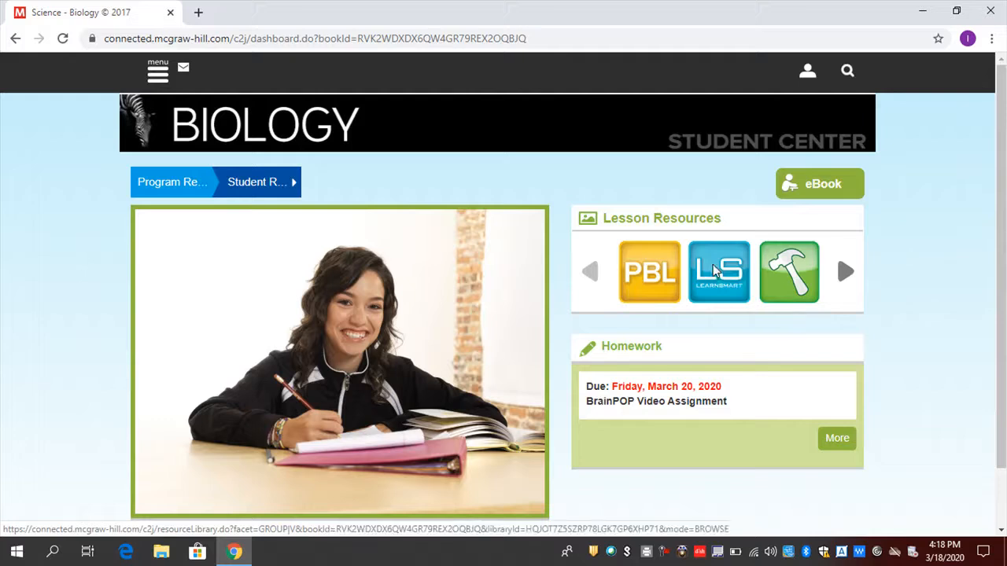
pyautogui.click(717, 272)
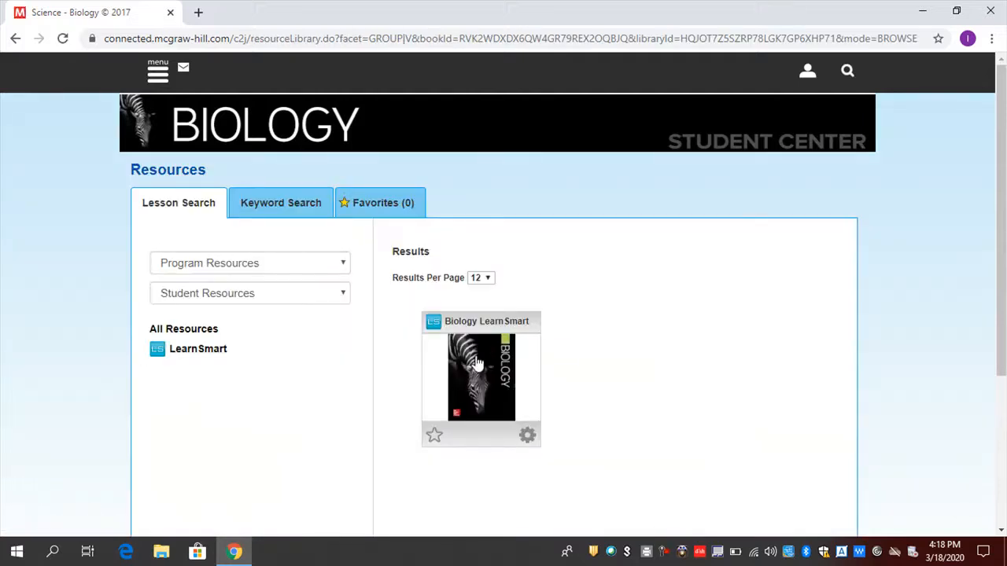
pyautogui.click(482, 376)
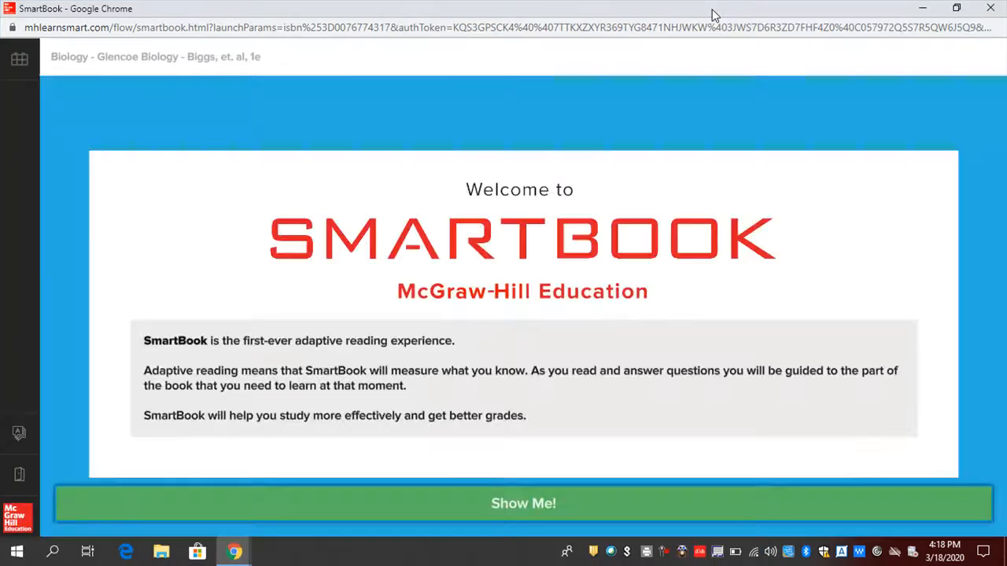
# Advance through the SmartBook introduction screens until the work-on-your-own warning appears.
pyautogui.click(523, 504)
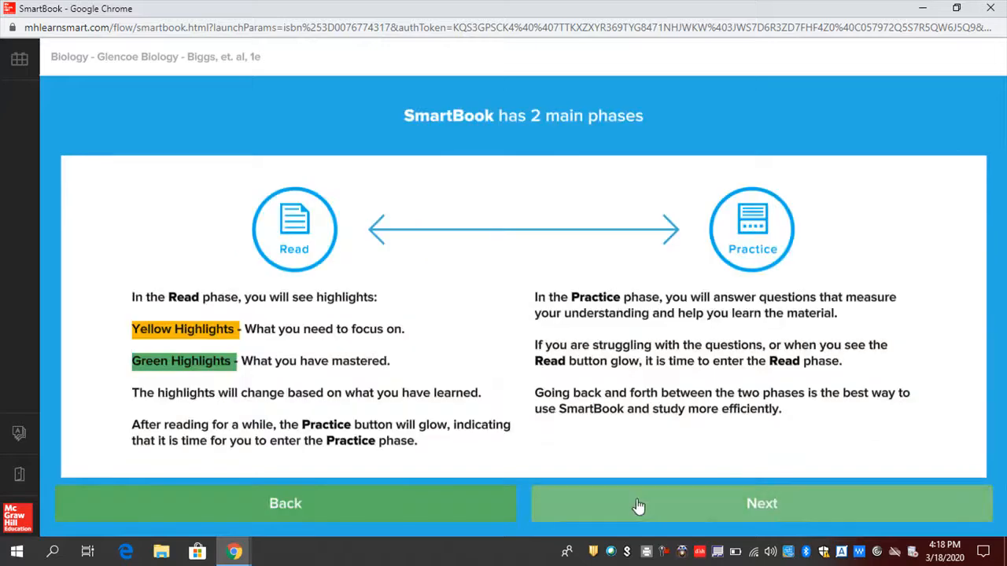
pyautogui.click(760, 503)
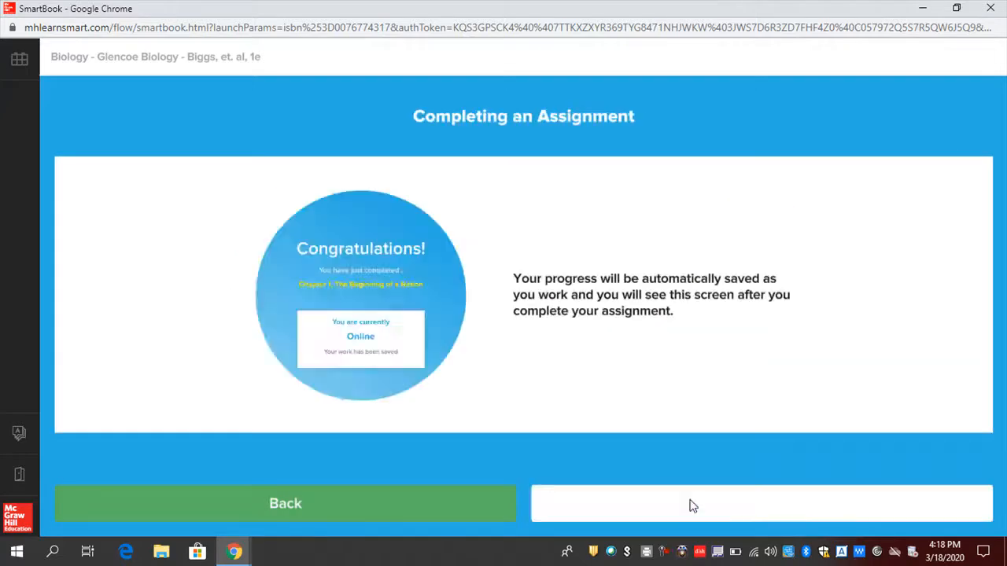
pyautogui.click(761, 504)
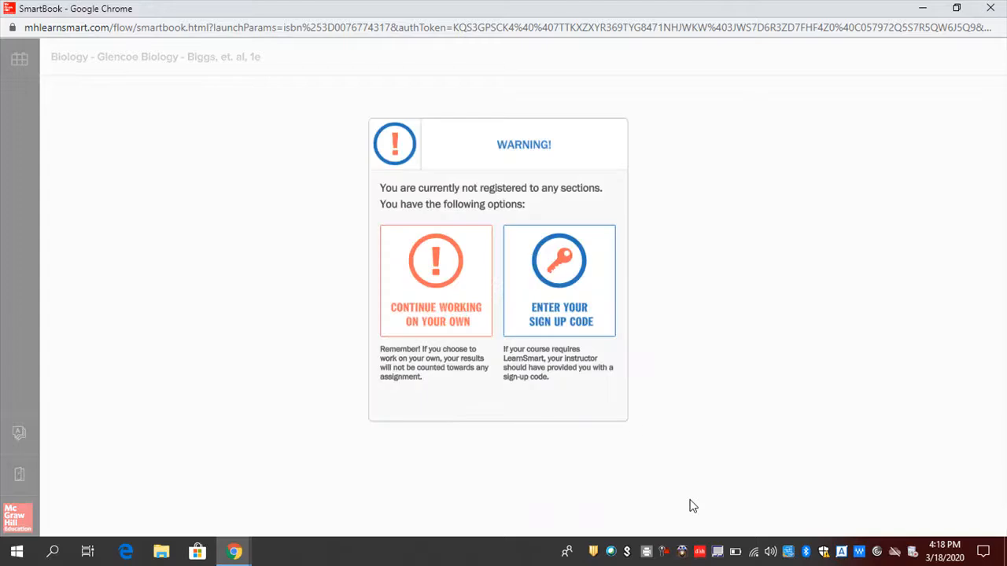
pyautogui.moveTo(436, 315)
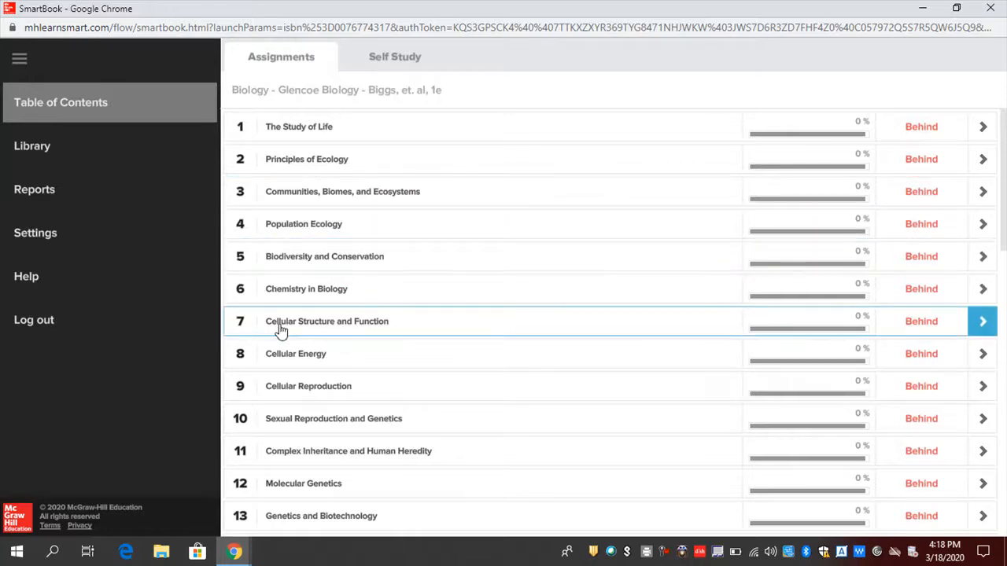
# Open Chapter 7, Cellular Structure and Function, enlarge the text, and reach Cell Discovery and Theory.
pyautogui.click(982, 321)
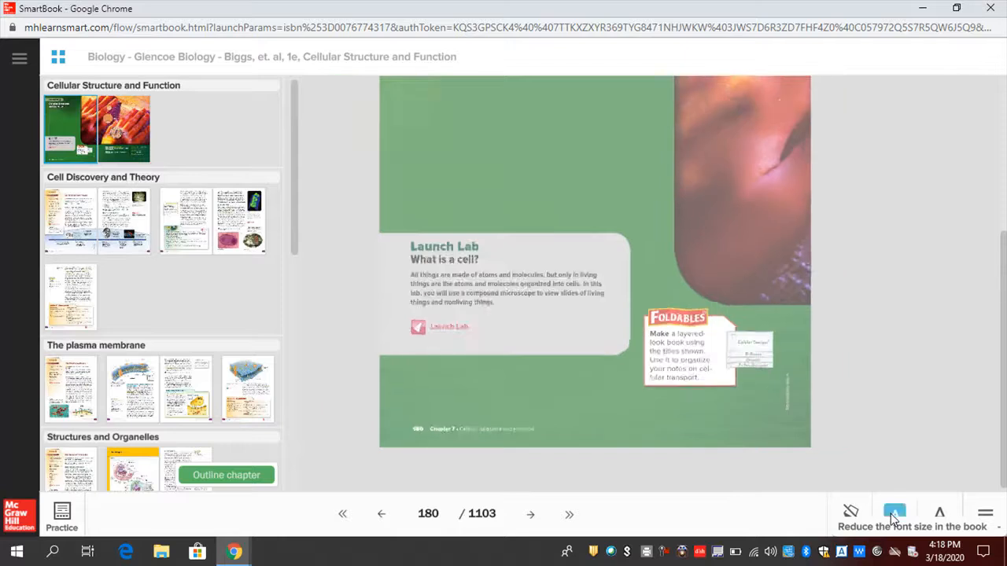
pyautogui.click(894, 513)
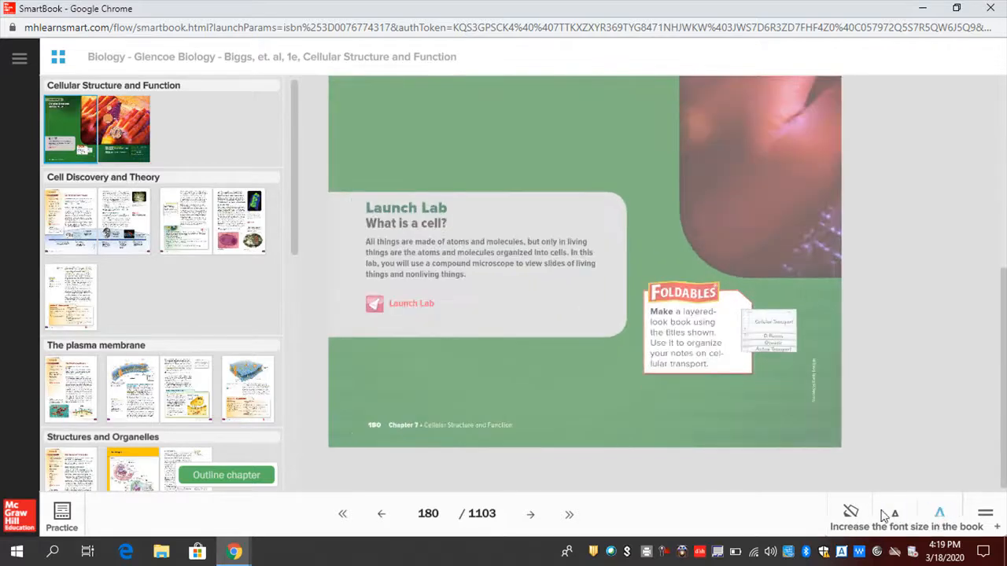
pyautogui.click(530, 514)
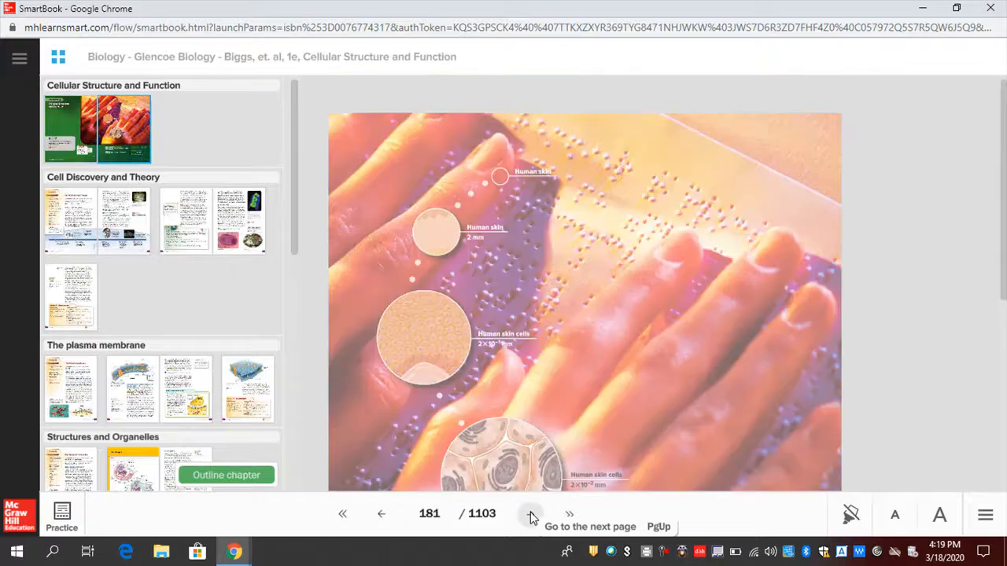
pyautogui.click(531, 514)
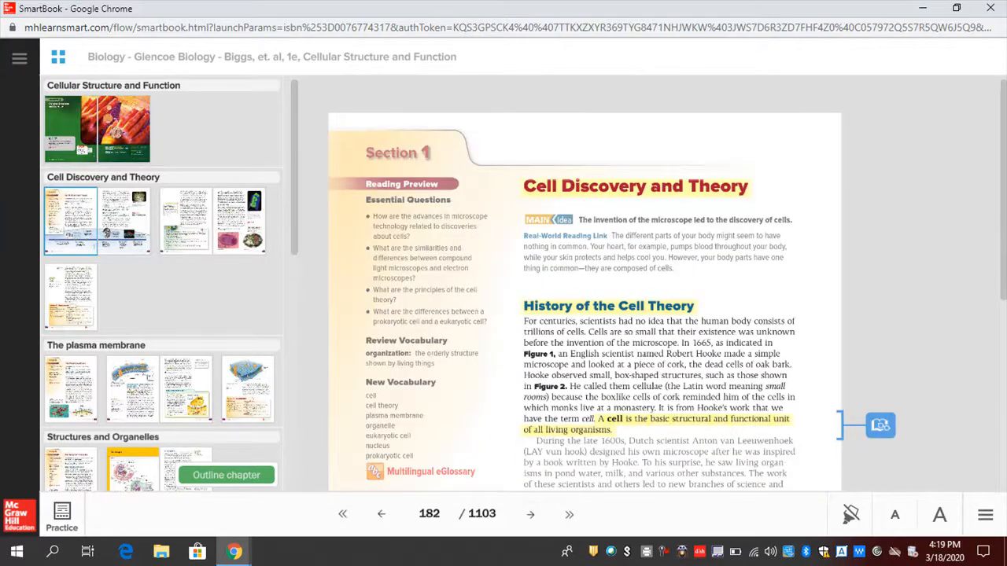
# Page on to page 184 on microscopes and make the text larger.
pyautogui.scroll(-3)
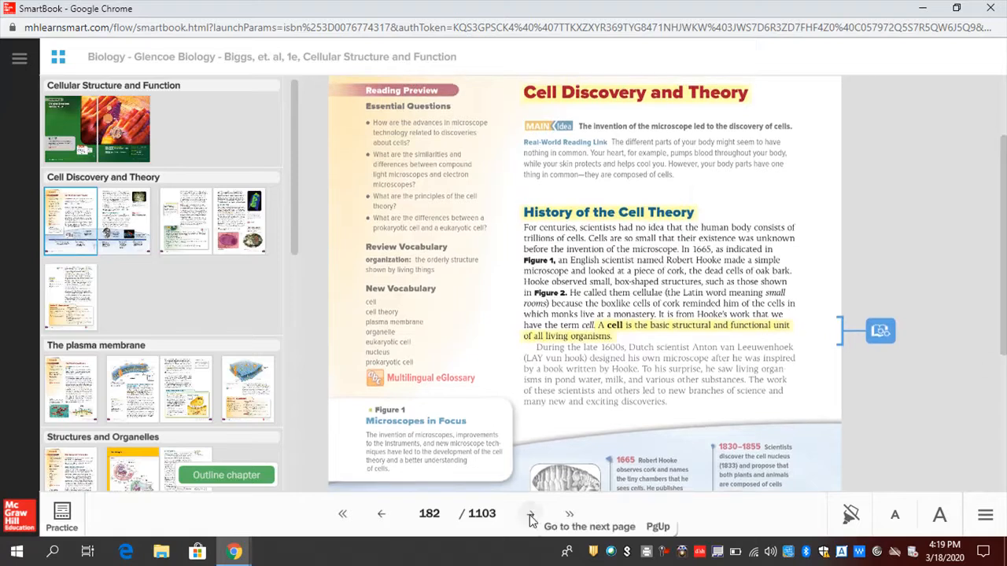
pyautogui.click(568, 513)
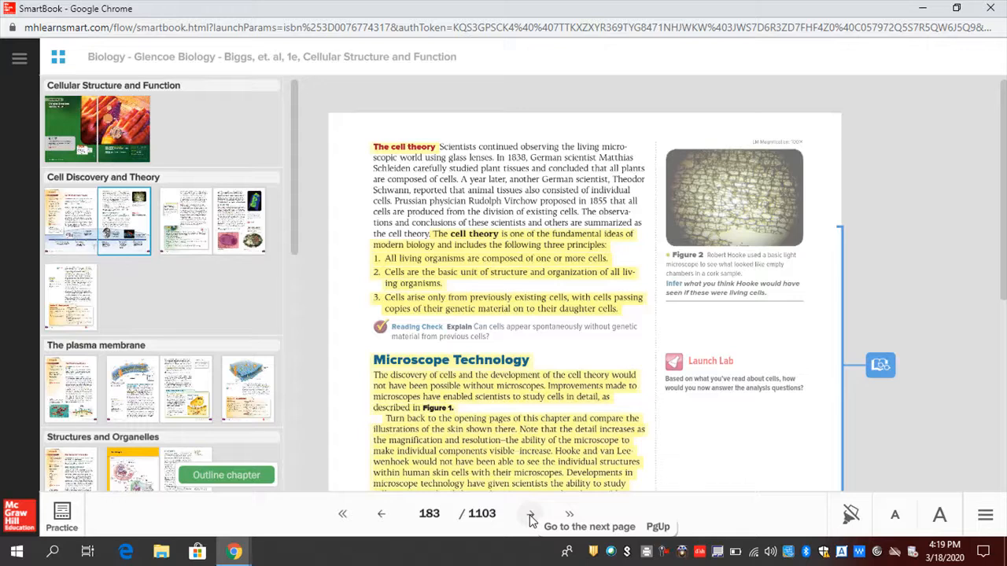
pyautogui.moveTo(155, 179)
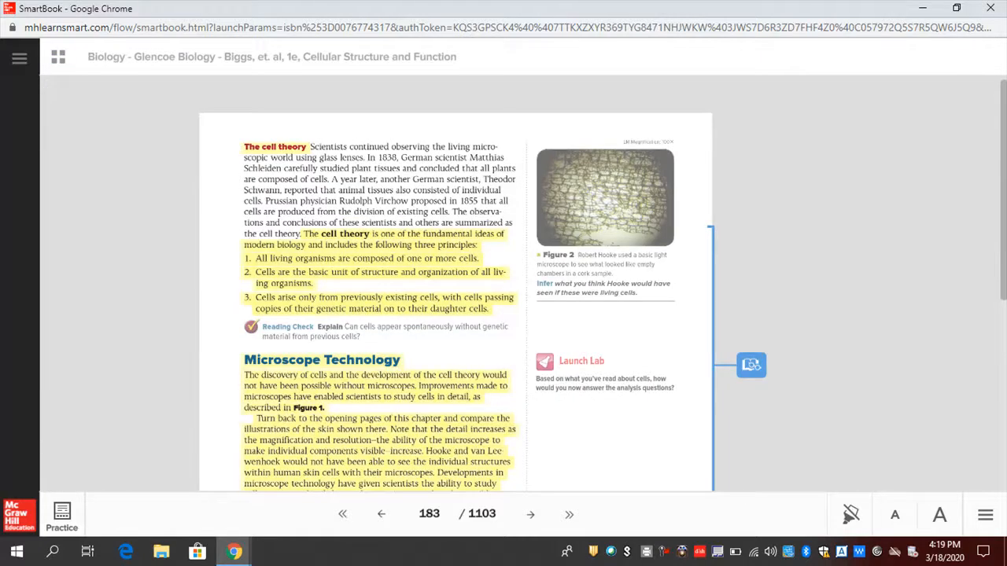
pyautogui.click(531, 514)
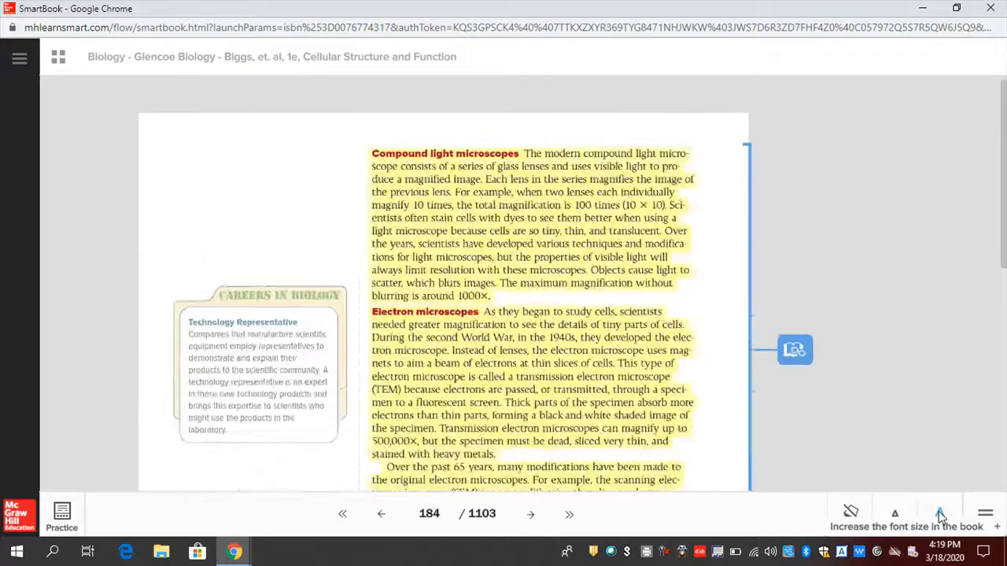
pyautogui.click(941, 514)
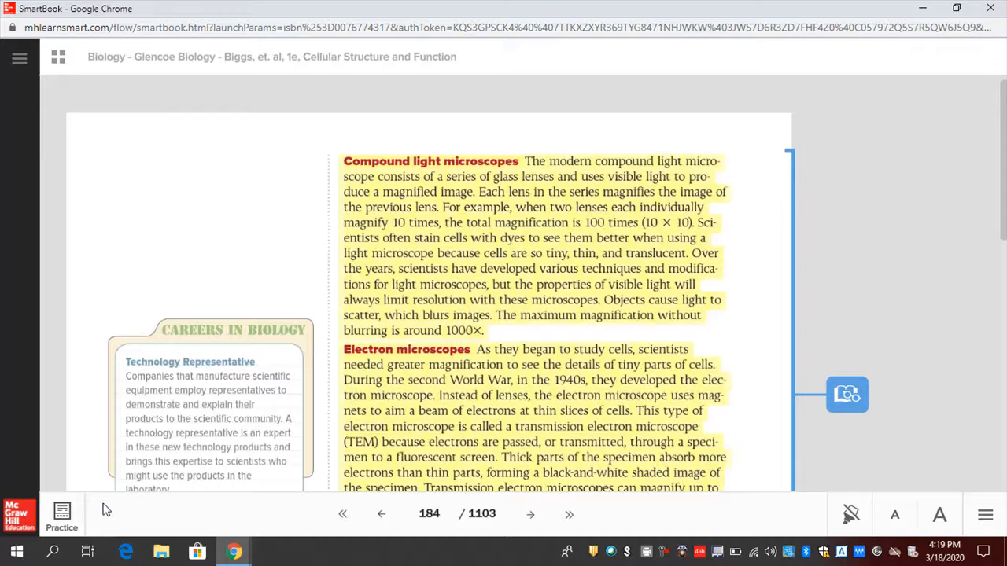
# In practice mode, read the passage, give up to reveal 'Cell theory', and load the next question.
pyautogui.click(61, 517)
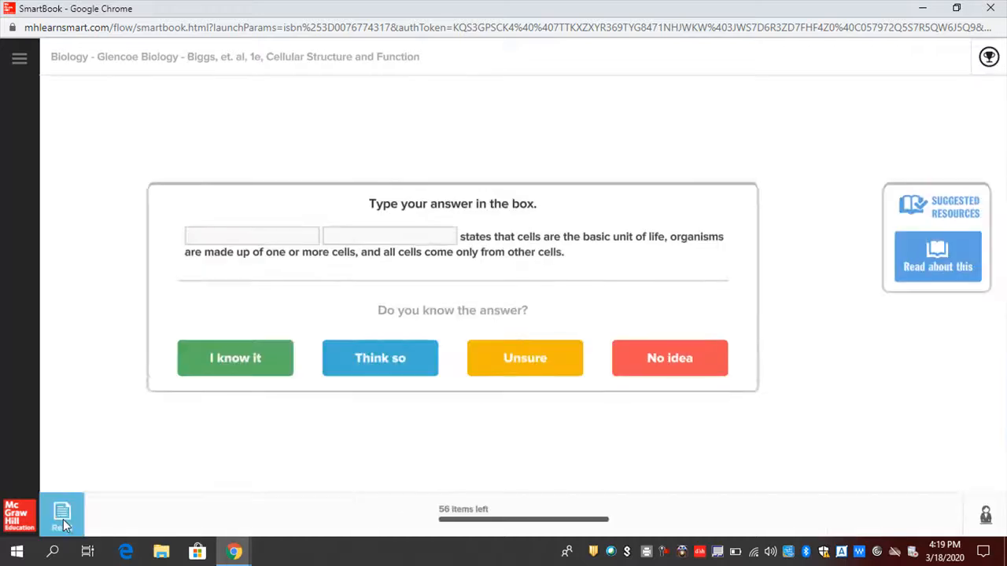
pyautogui.moveTo(462, 337)
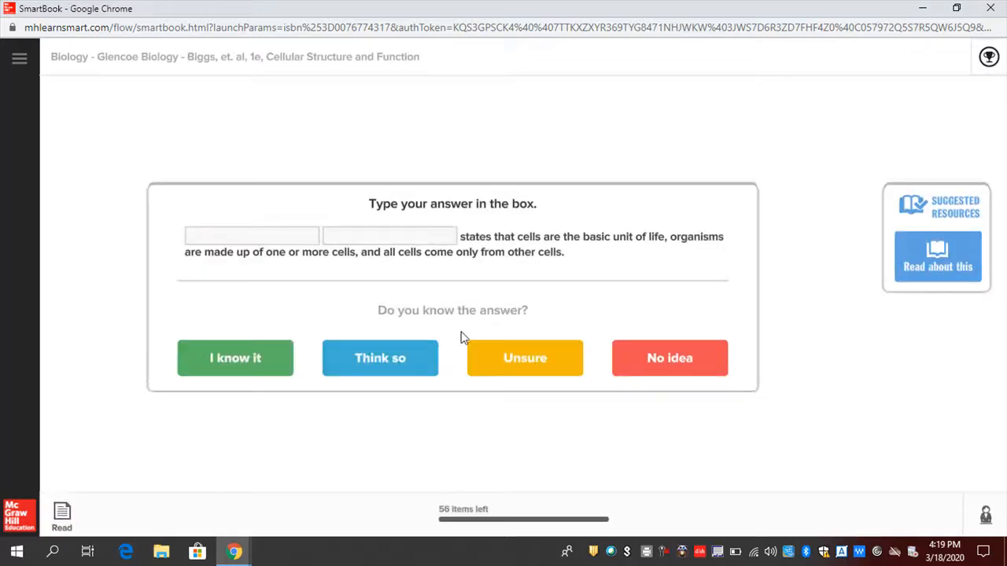
pyautogui.moveTo(936, 265)
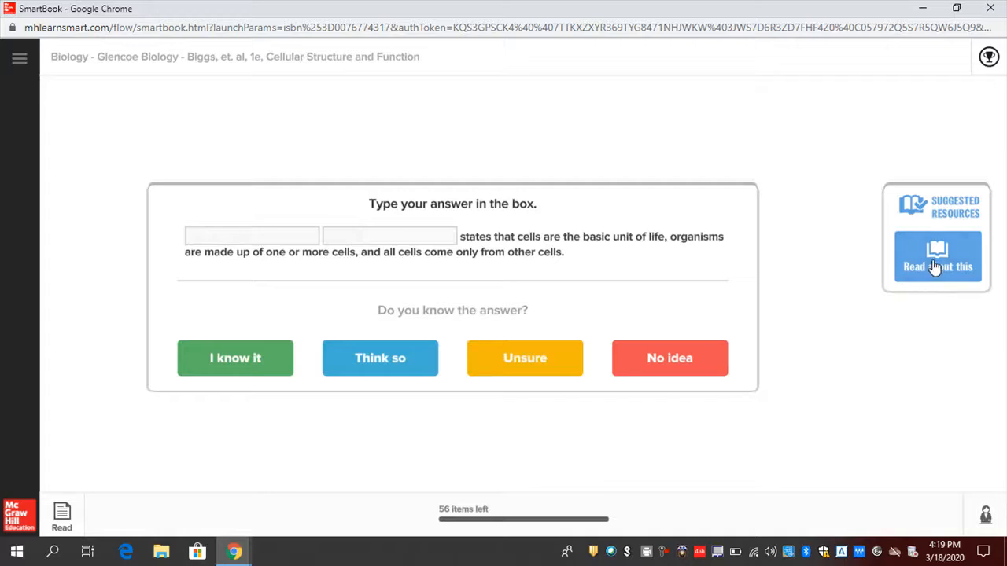
pyautogui.click(937, 258)
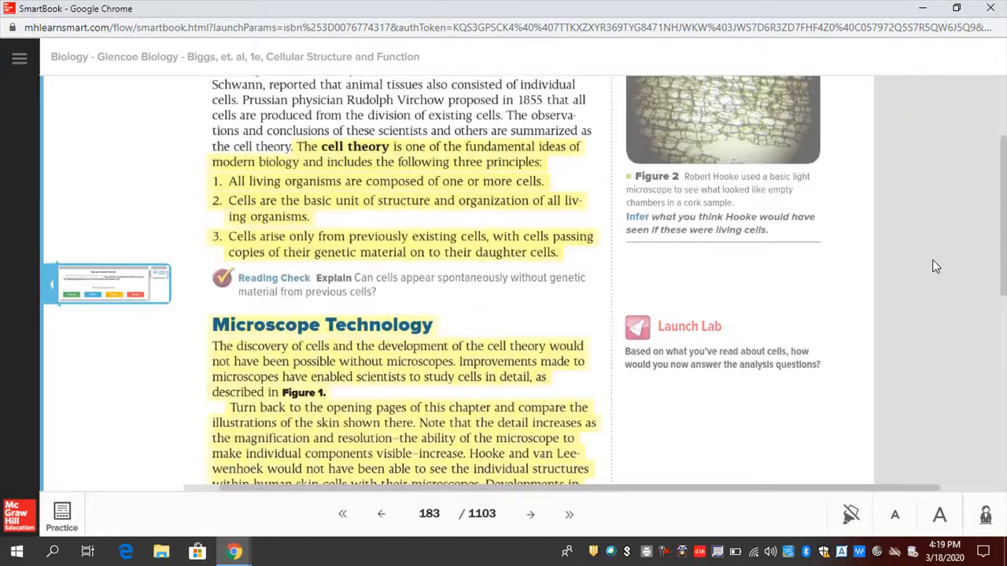
pyautogui.moveTo(99, 285)
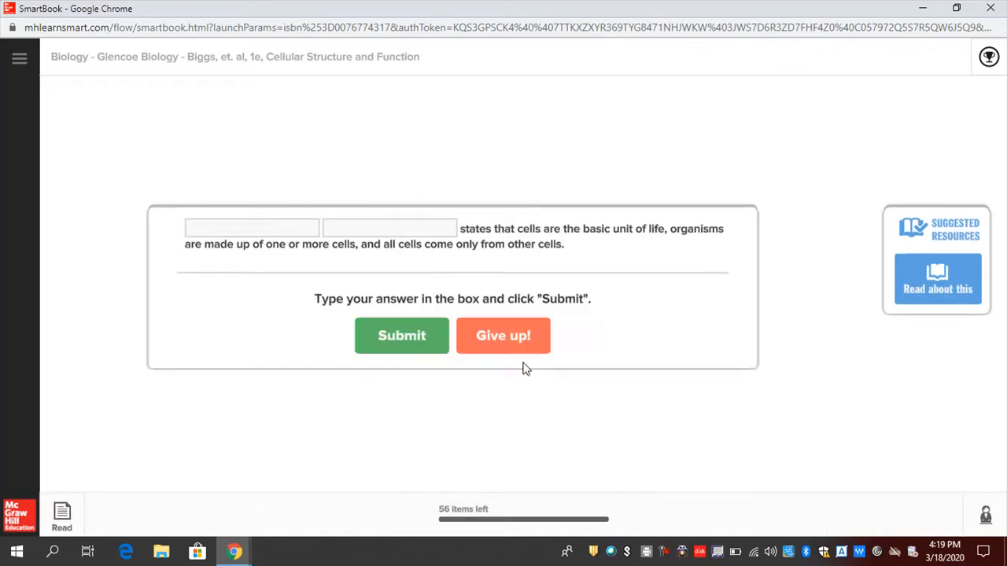
pyautogui.click(503, 335)
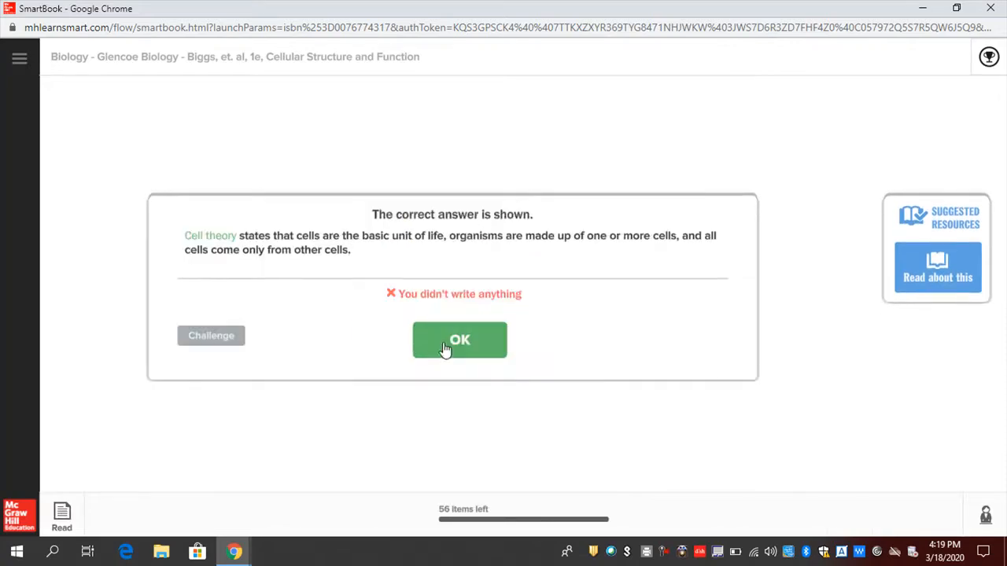
pyautogui.click(459, 340)
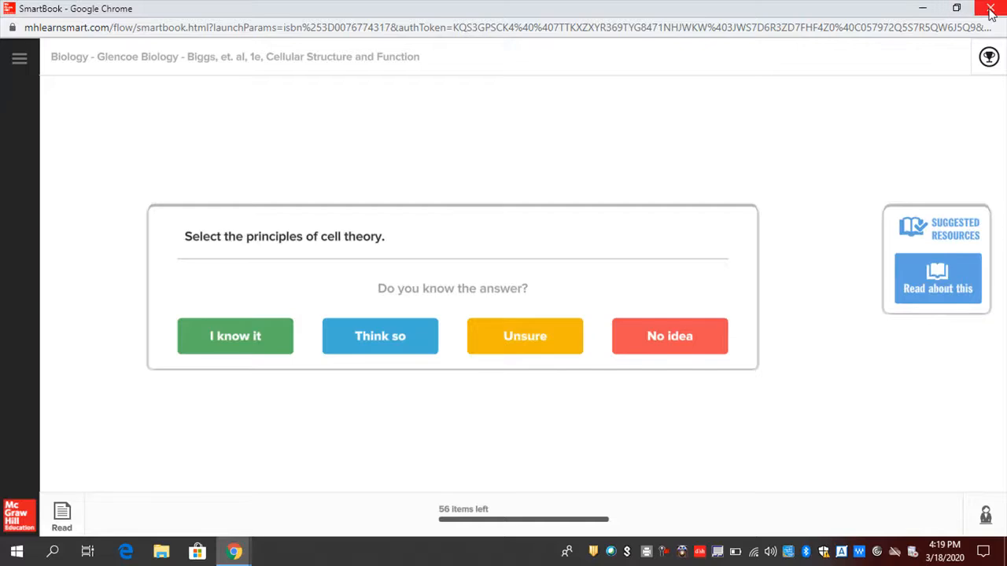
# Close SmartBook, return to the Biology home, and open Resources from the site menu.
pyautogui.click(991, 8)
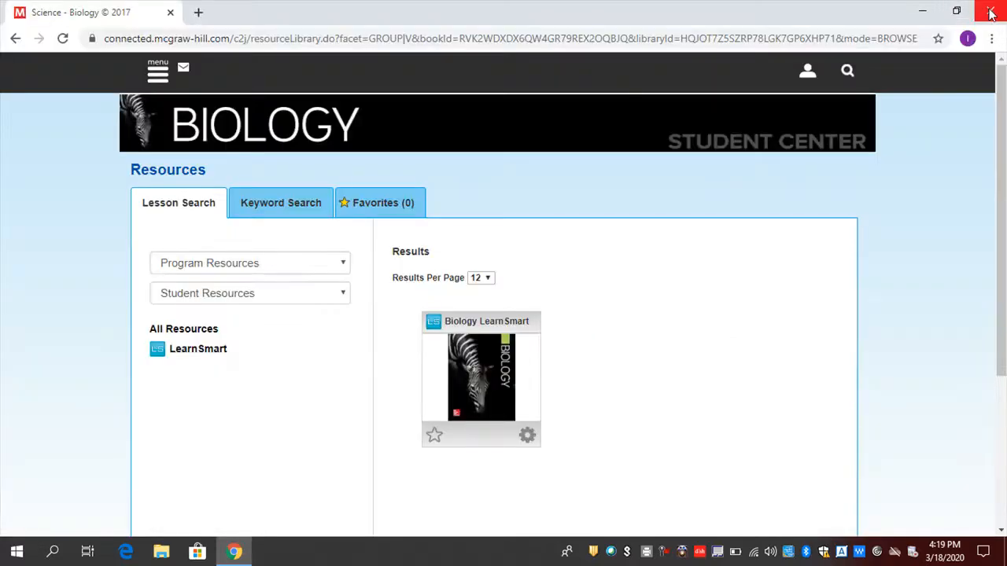
pyautogui.click(157, 71)
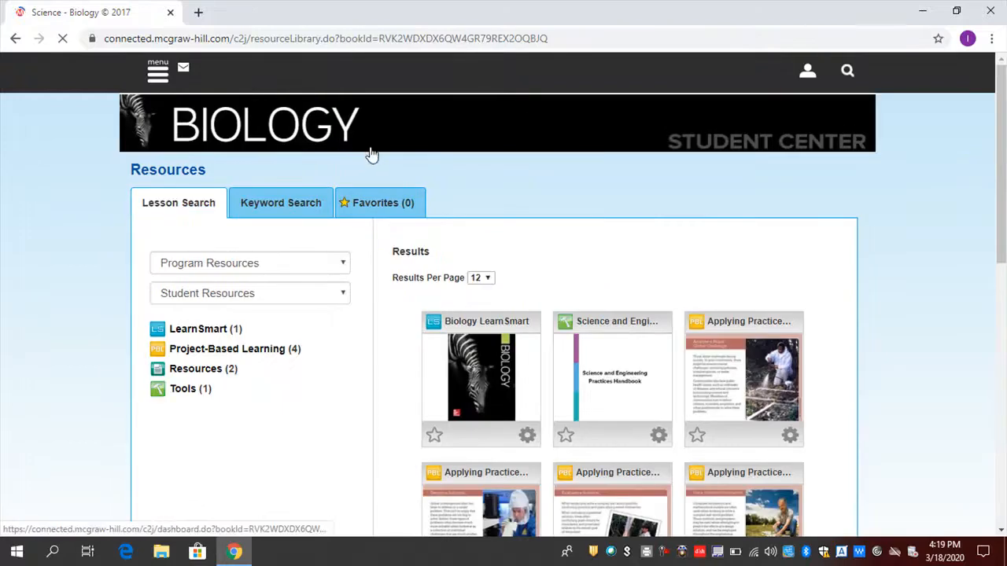
pyautogui.click(158, 72)
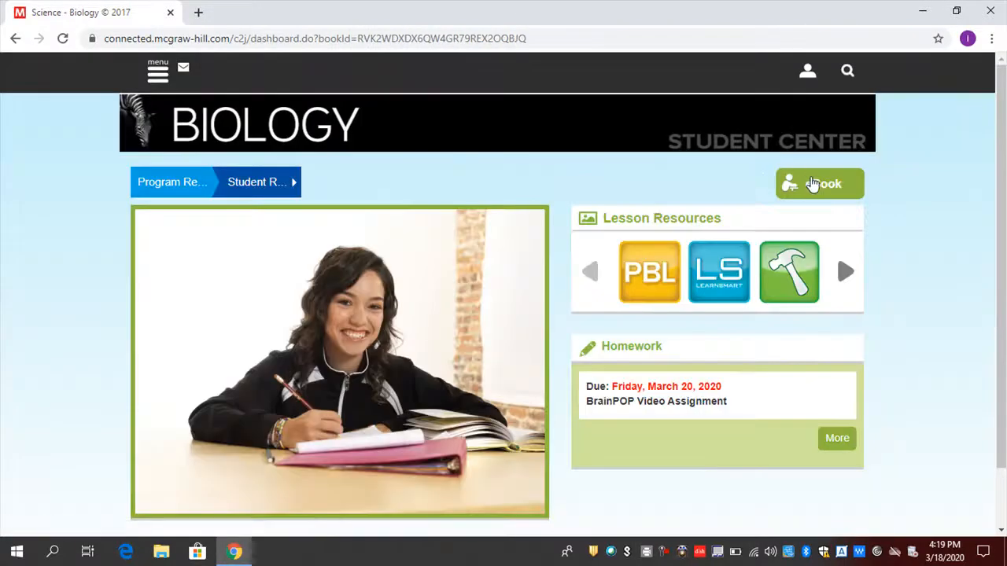
pyautogui.moveTo(718, 271)
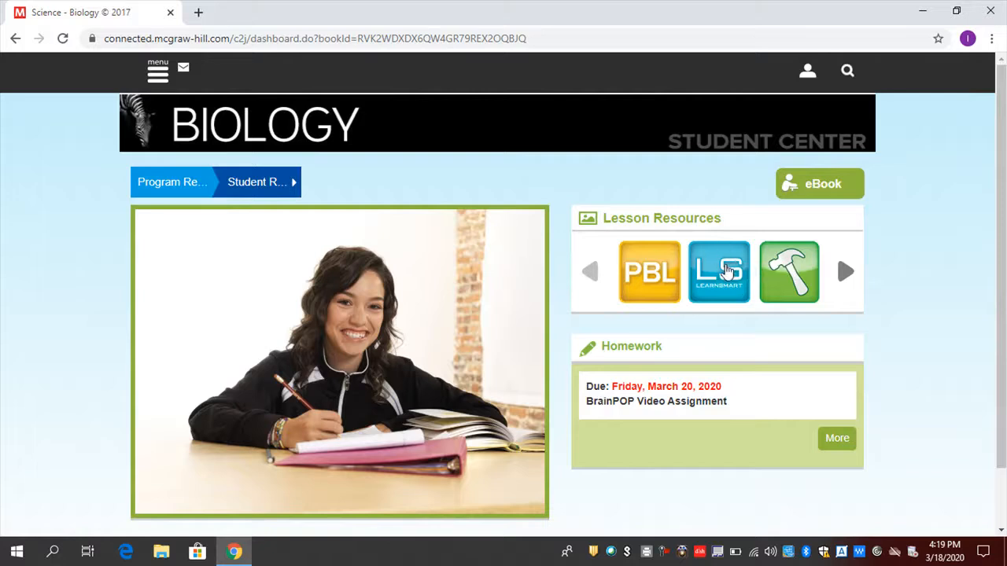
pyautogui.moveTo(719, 271)
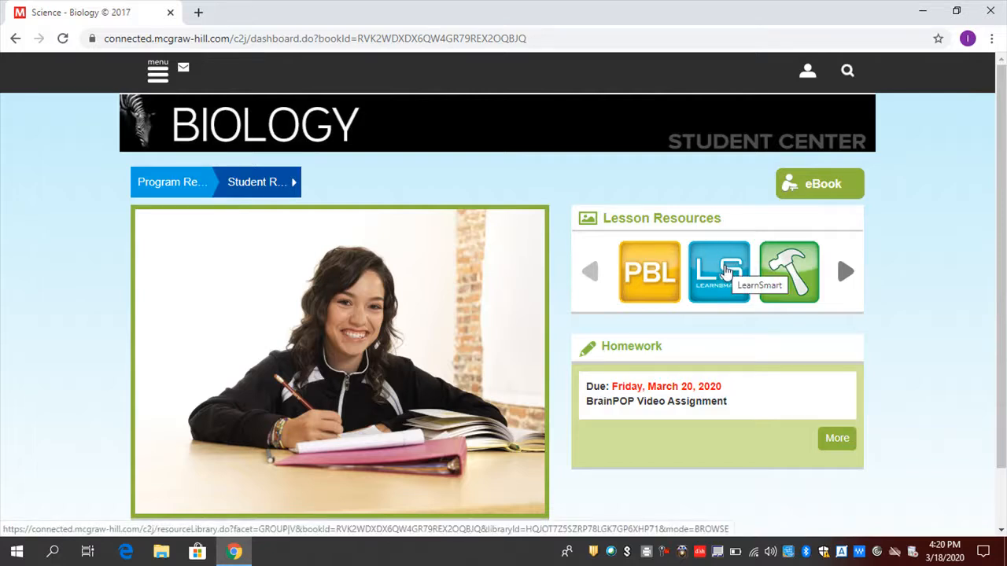
pyautogui.moveTo(224, 87)
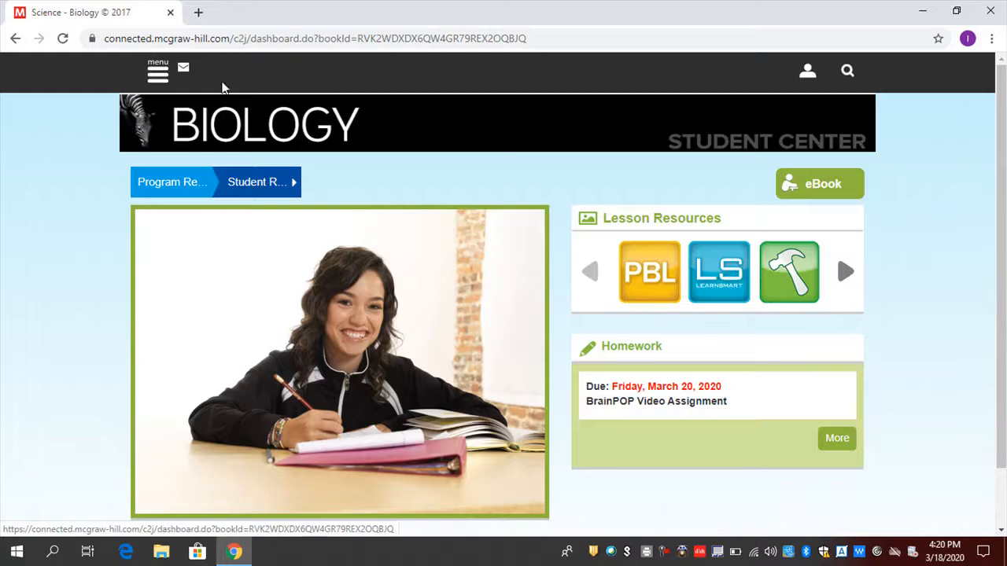
pyautogui.click(158, 72)
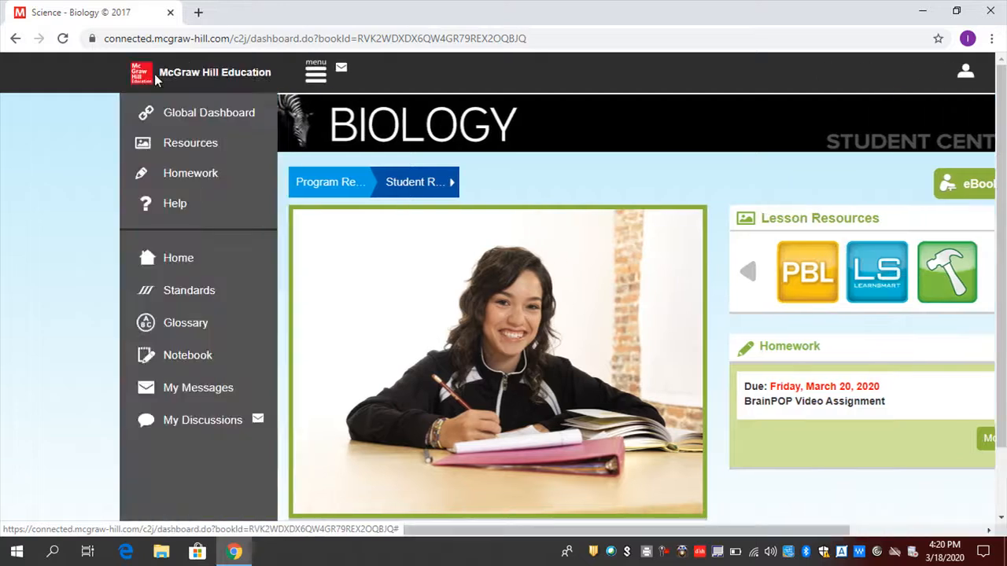
pyautogui.moveTo(192, 143)
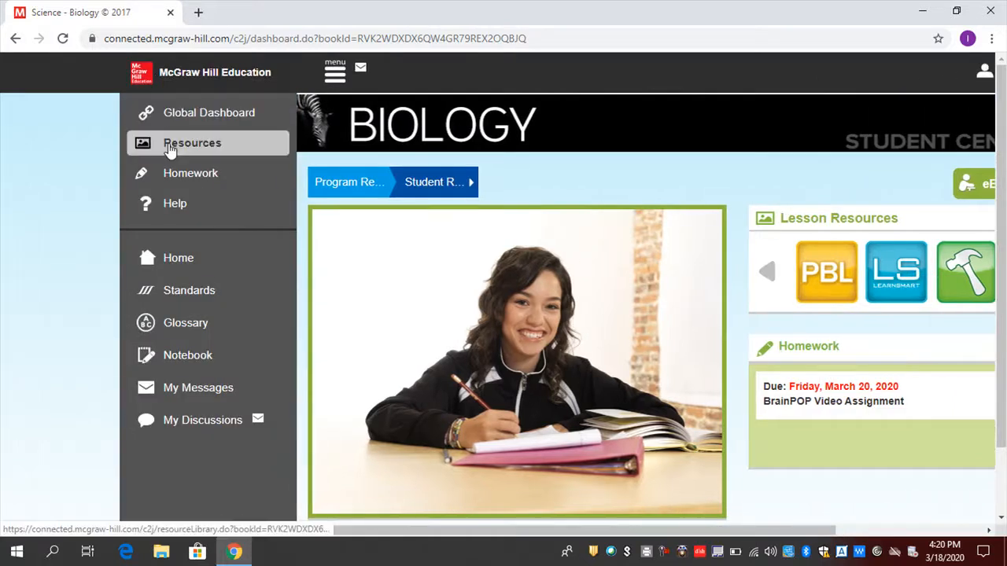
pyautogui.click(192, 143)
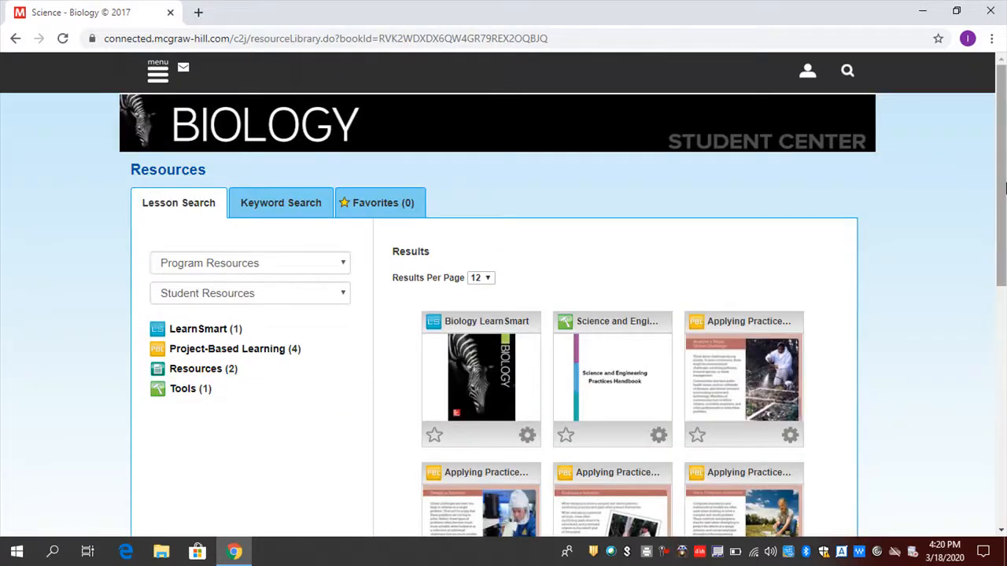
pyautogui.scroll(-3)
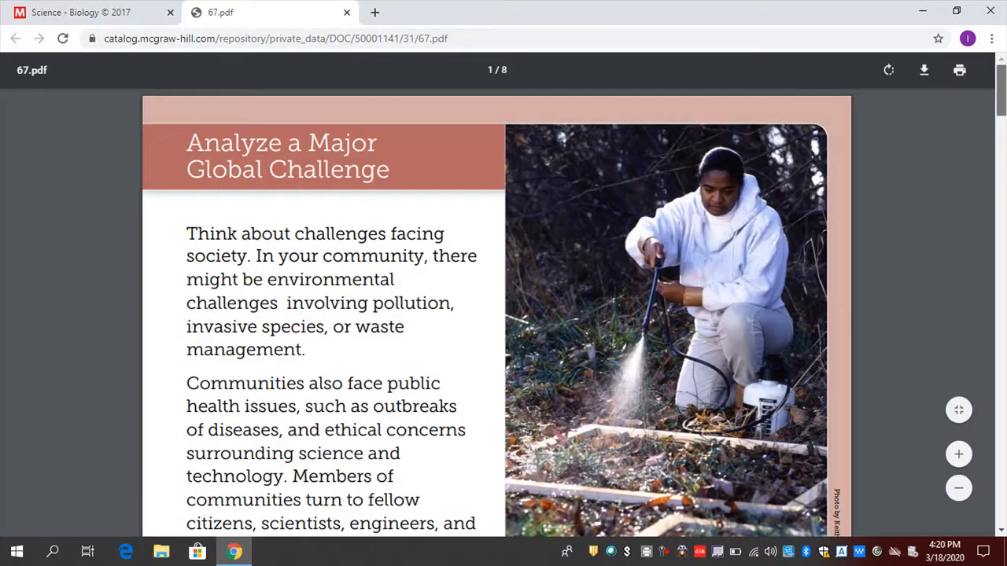
pyautogui.scroll(-3)
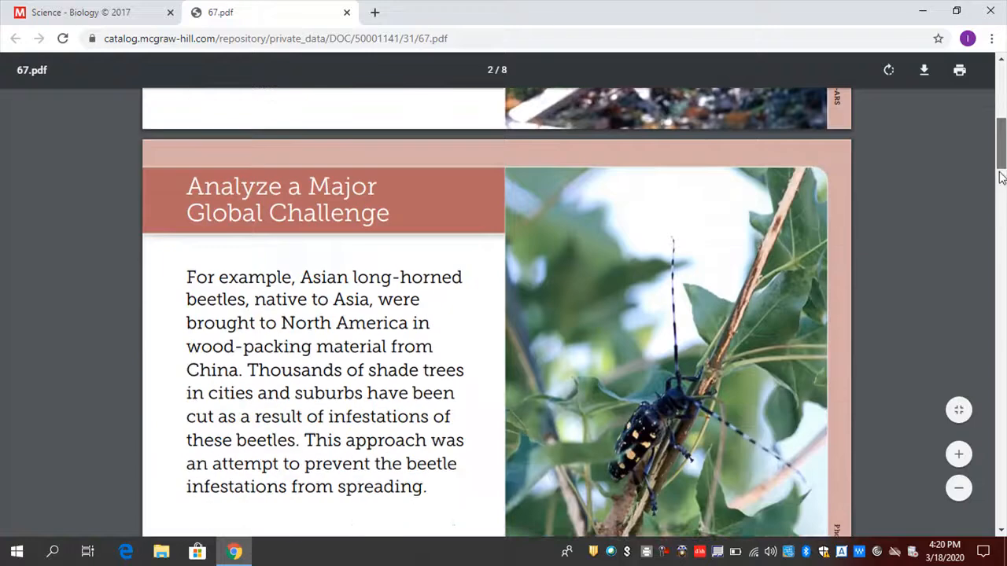
pyautogui.scroll(-3)
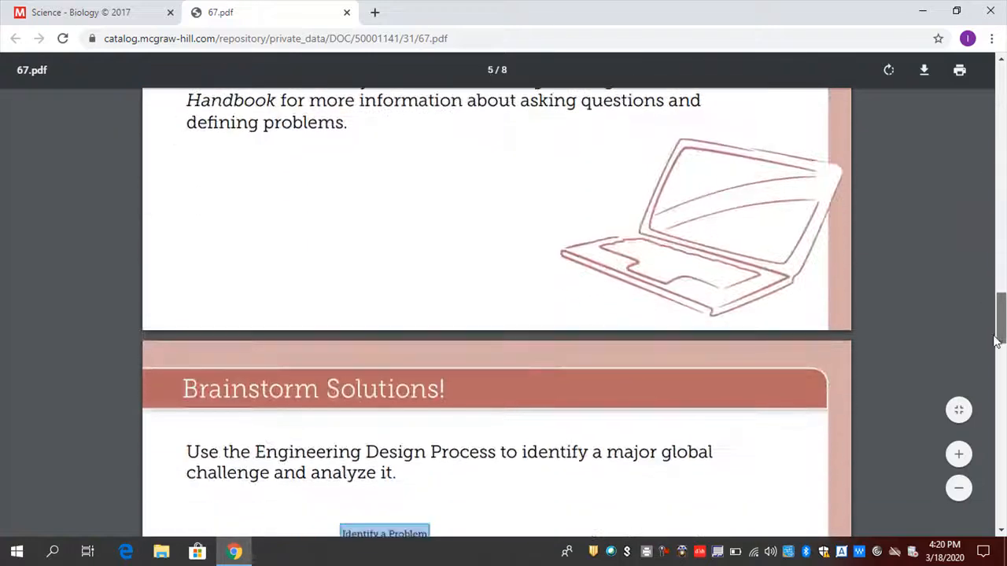
pyautogui.scroll(-3)
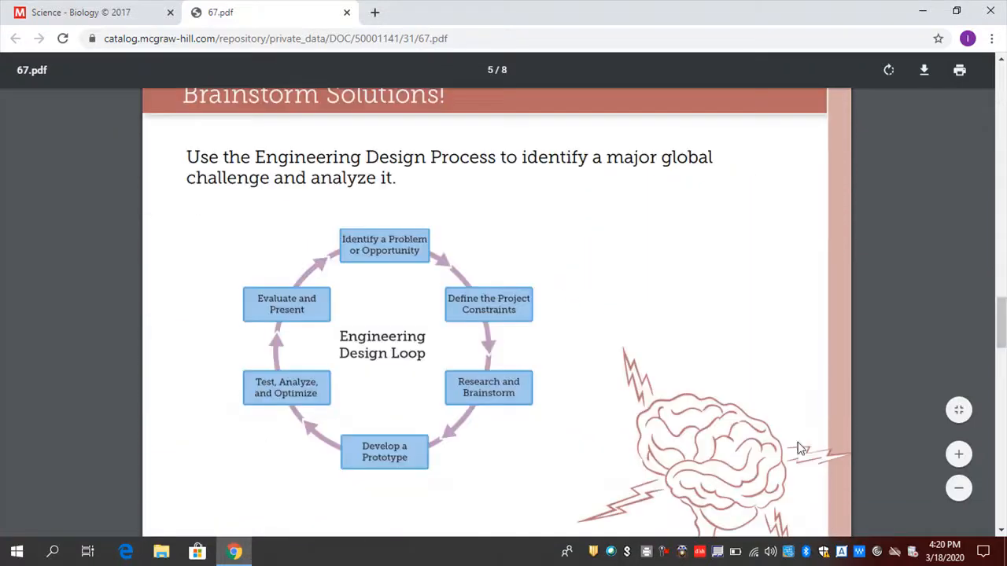
pyautogui.scroll(-3)
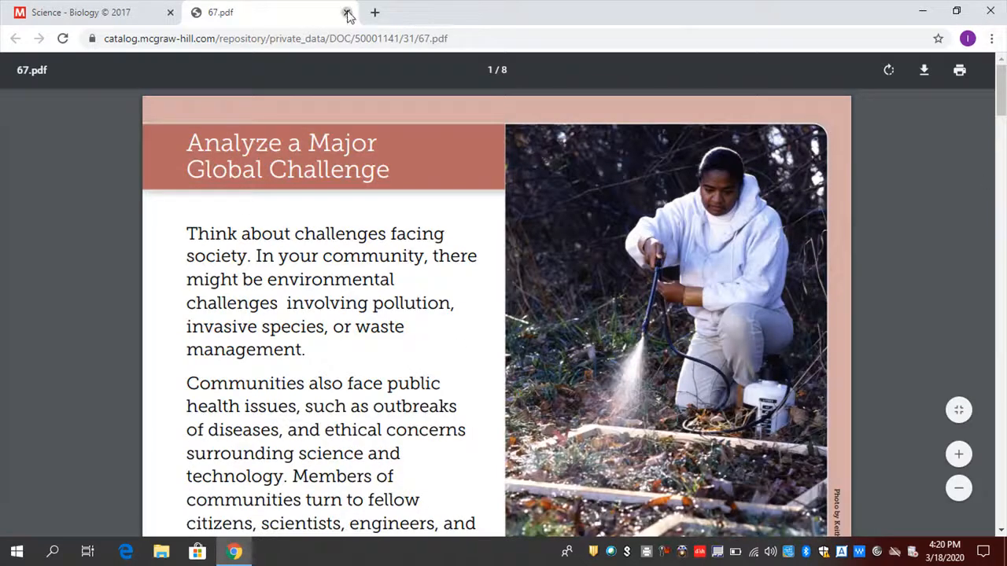
pyautogui.click(347, 13)
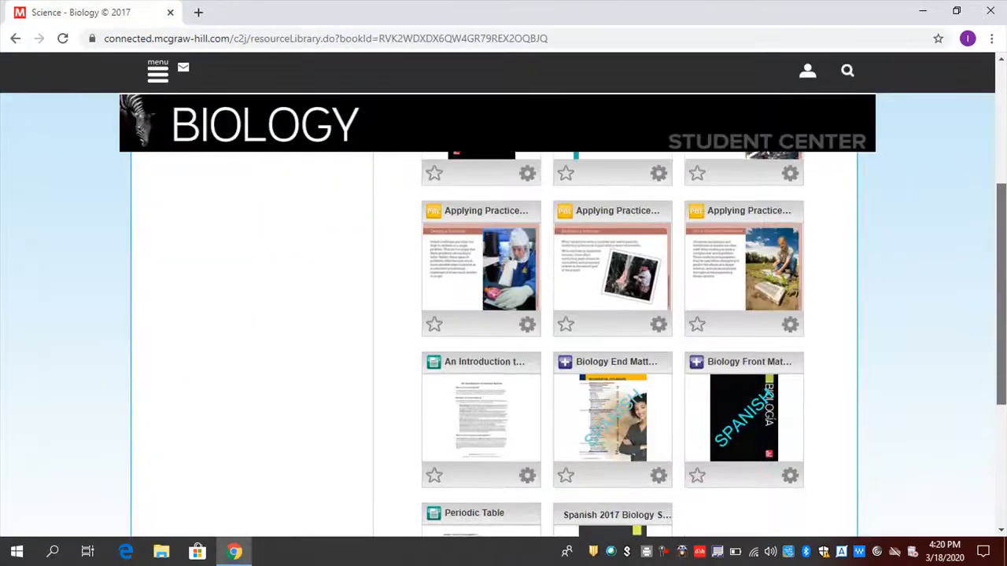
pyautogui.scroll(-3)
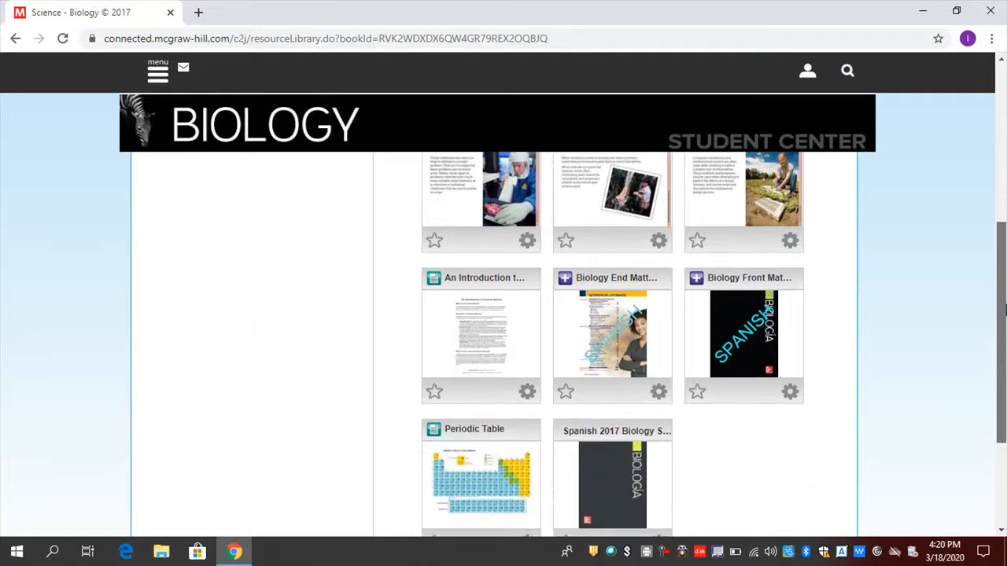
pyautogui.scroll(3)
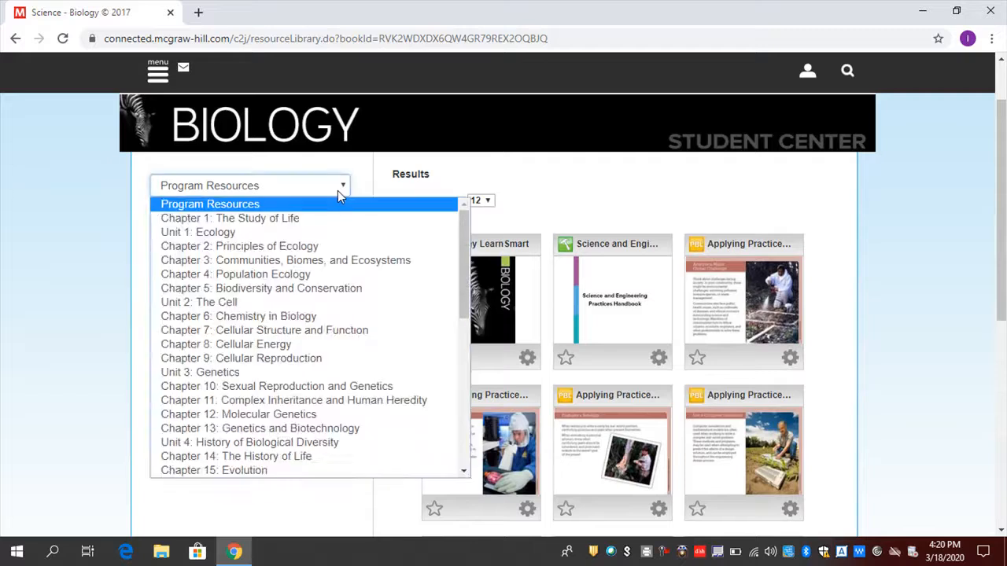
pyautogui.moveTo(244, 316)
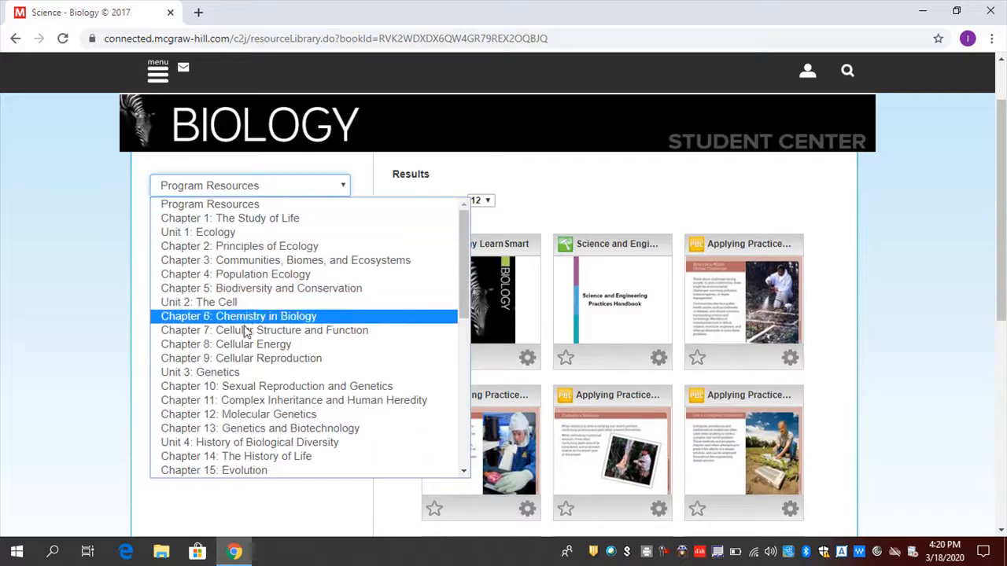
# Show Chapter 7 resources, then view and close the Real-World Biology worksheet.
pyautogui.click(265, 330)
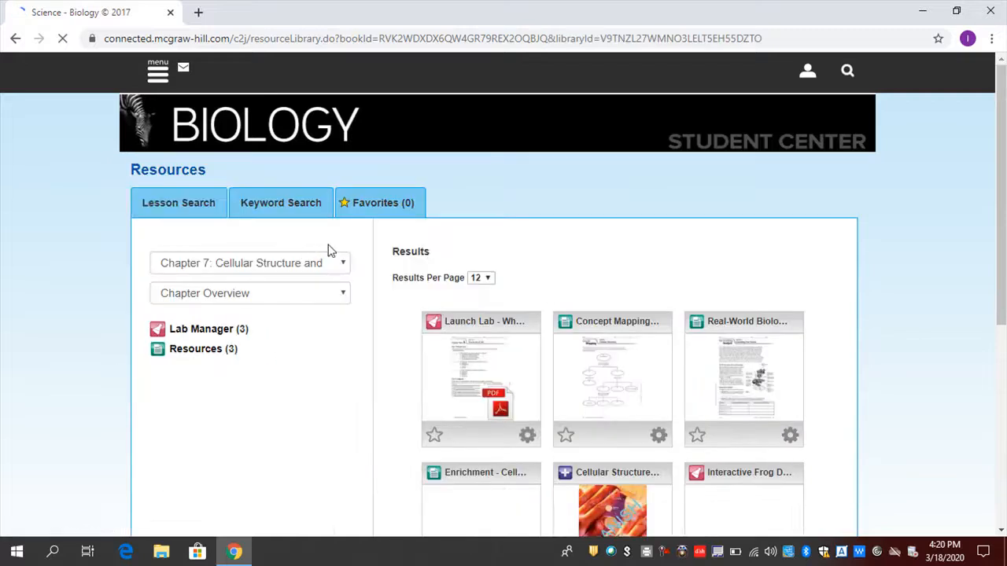
pyautogui.click(249, 293)
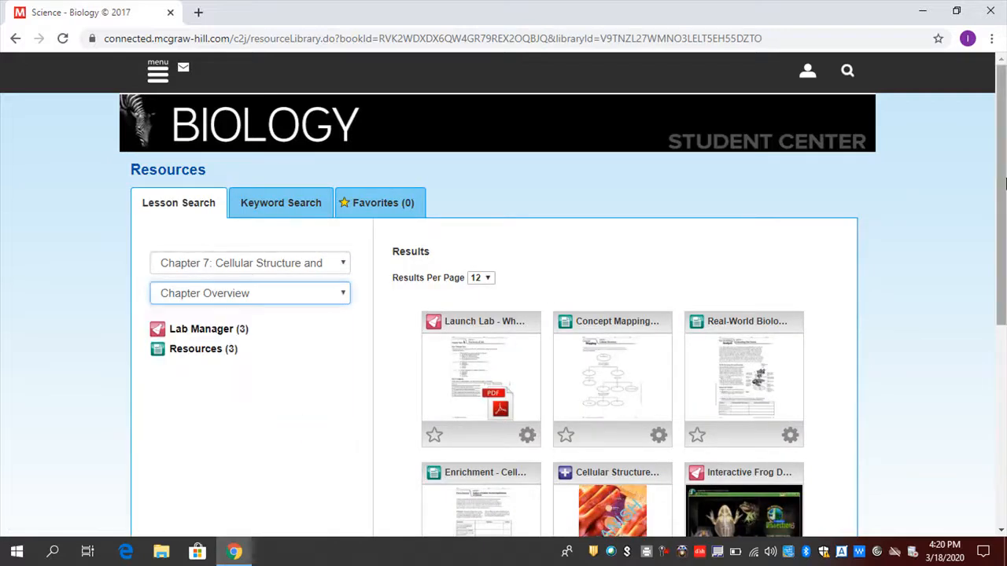
pyautogui.click(742, 378)
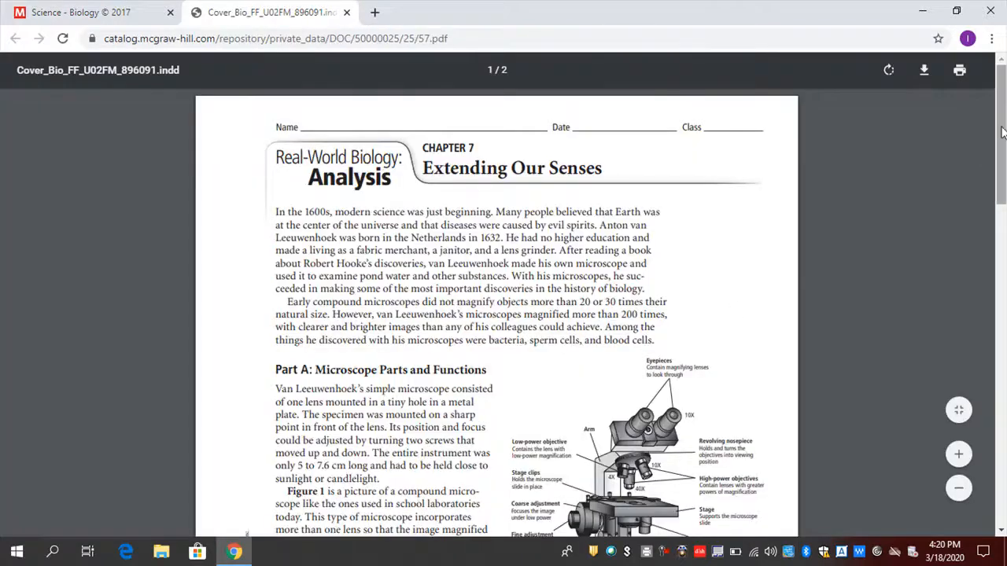
pyautogui.scroll(-3)
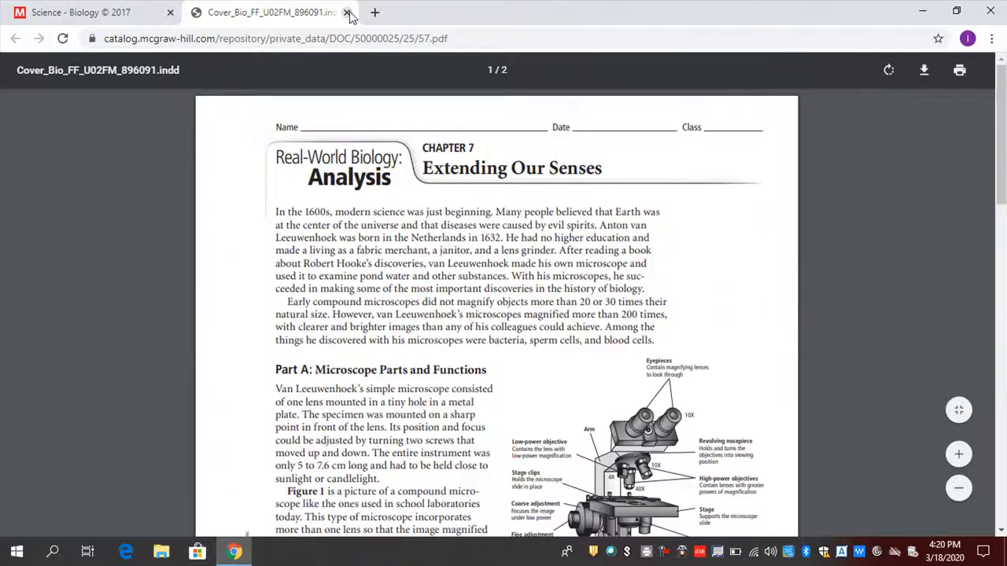
pyautogui.click(346, 12)
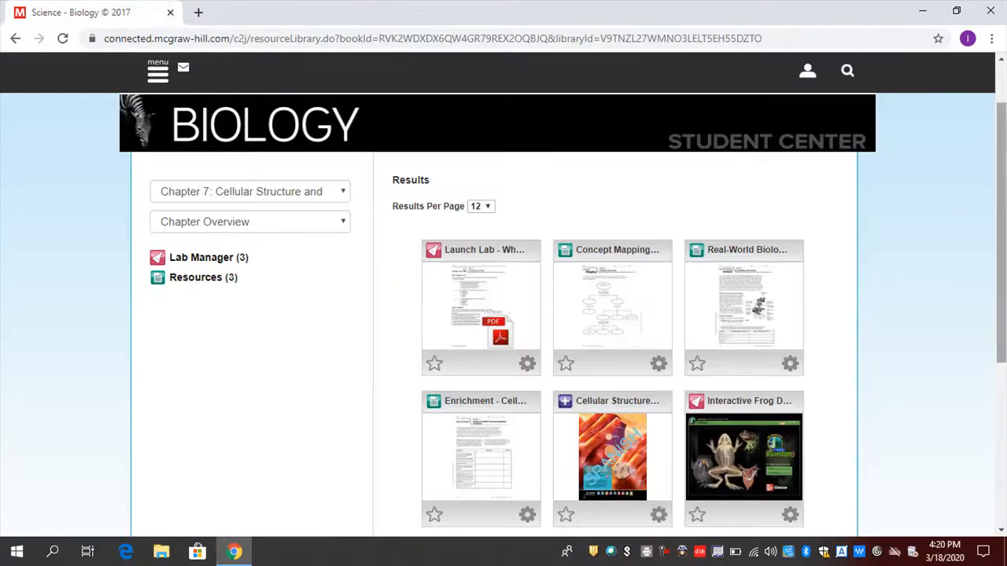
# Open the Spanish Cellular Structure chapter PDF and scroll through it.
pyautogui.scroll(-3)
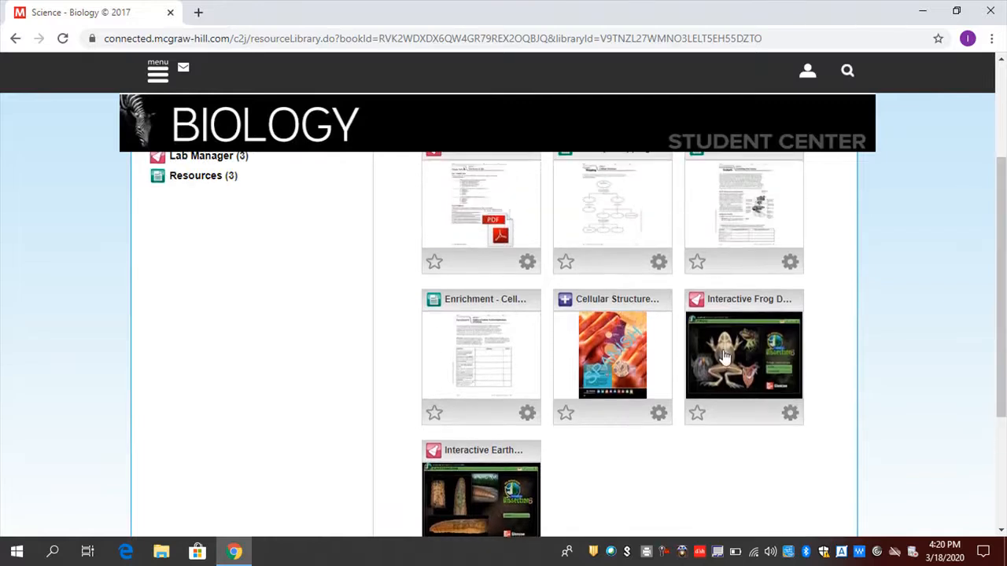
pyautogui.click(481, 354)
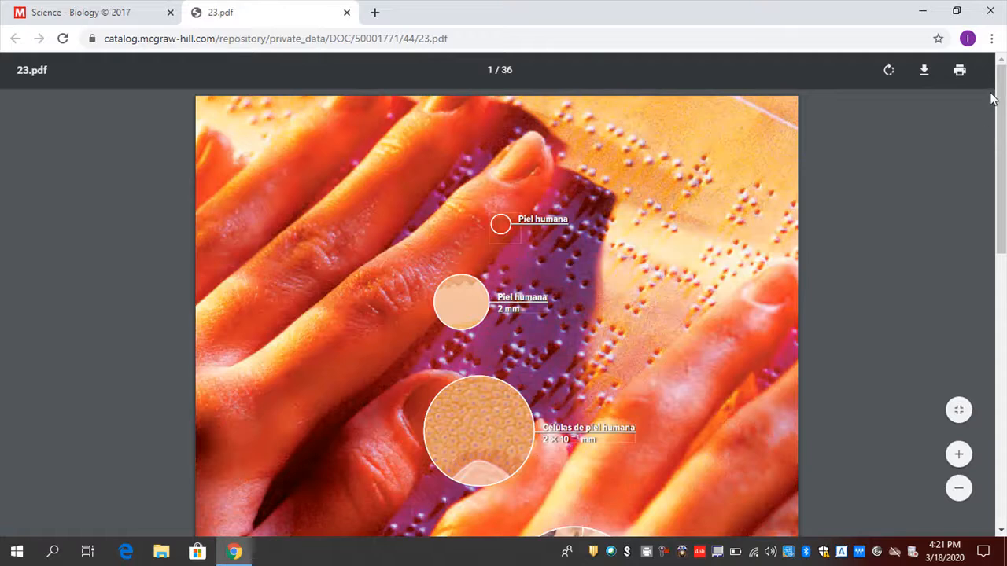
pyautogui.scroll(-3)
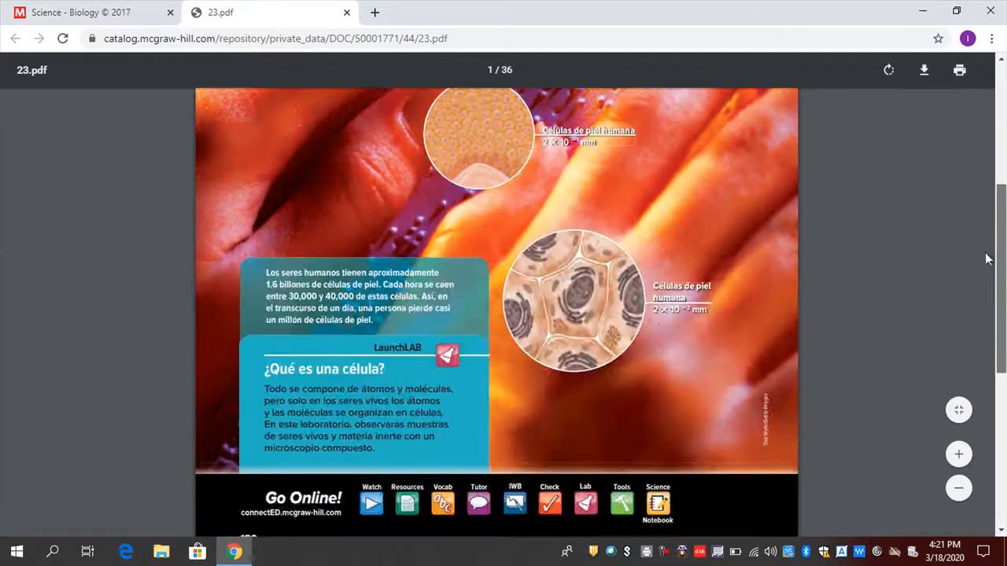
pyautogui.scroll(3)
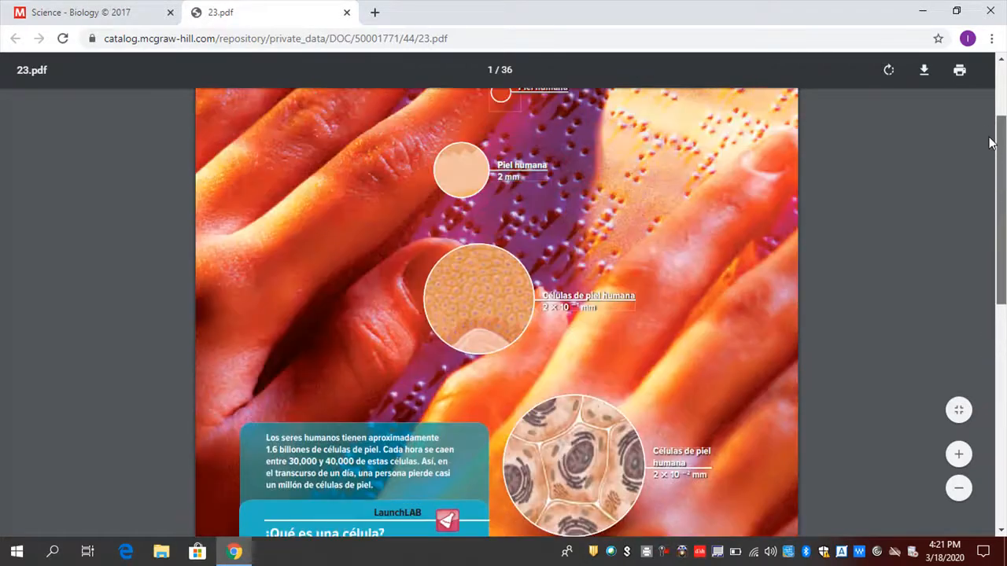
pyautogui.scroll(3)
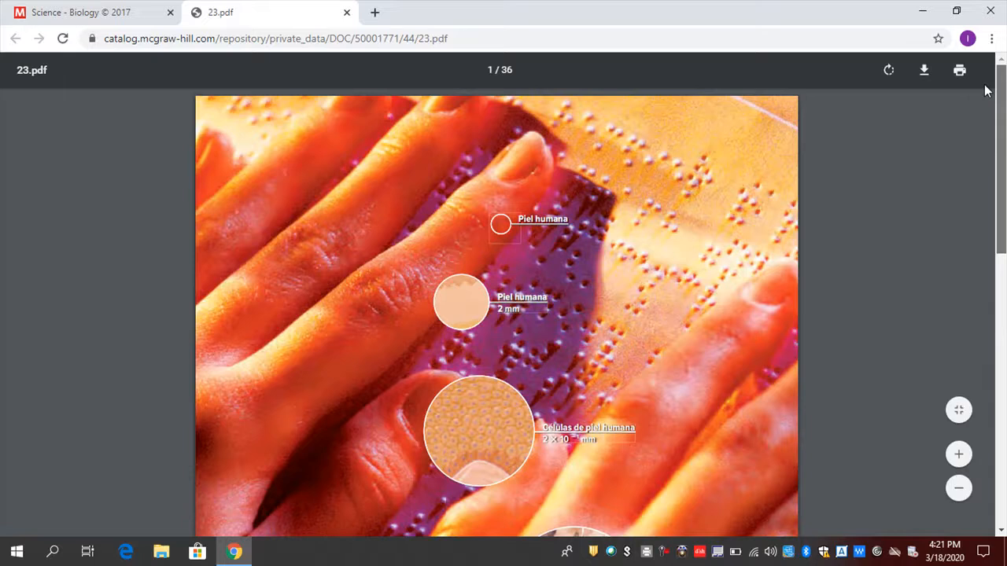
# Close the Spanish PDF and filter resources to Chapter 7, Section 3: Structures and Organelles.
pyautogui.click(346, 12)
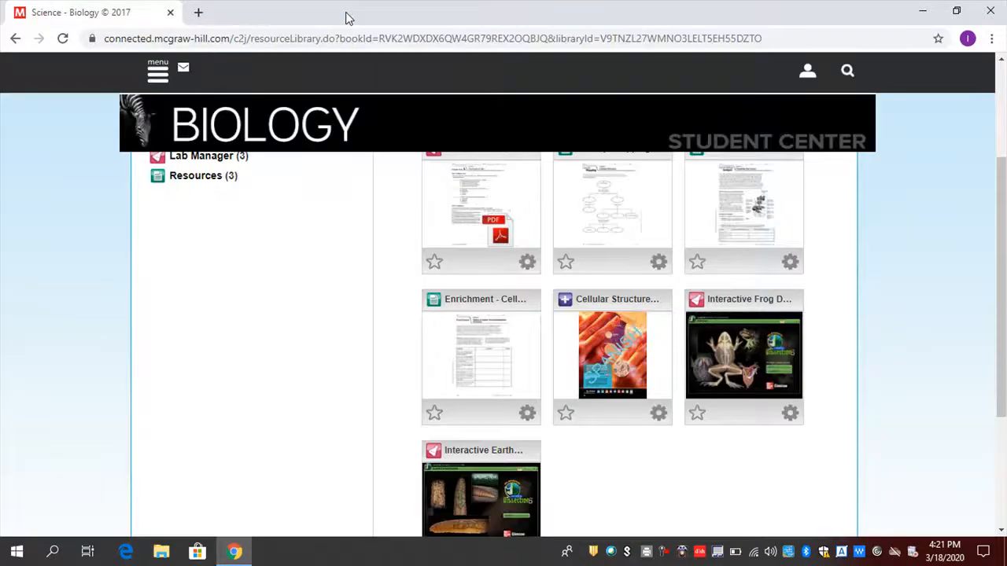
pyautogui.scroll(3)
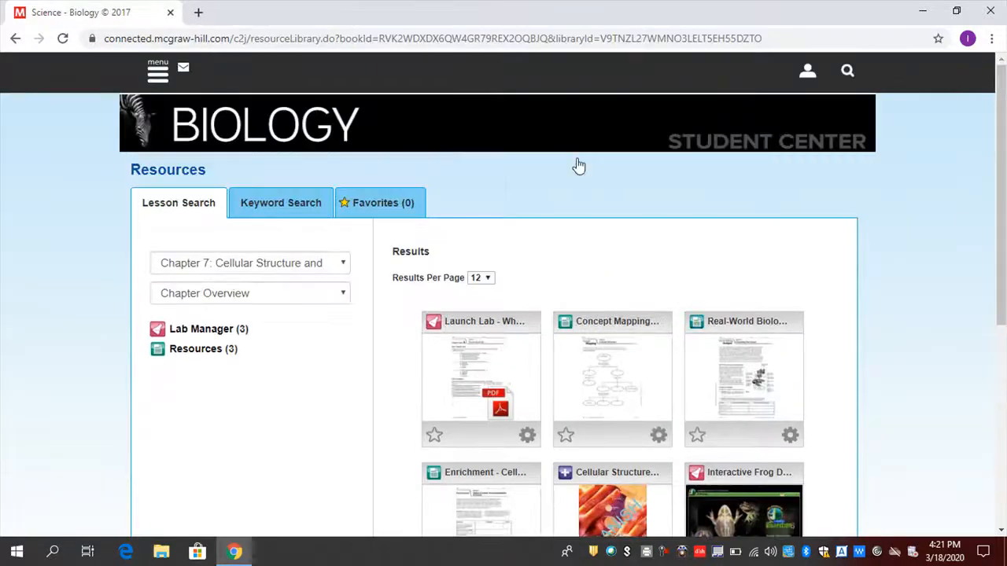
pyautogui.click(249, 292)
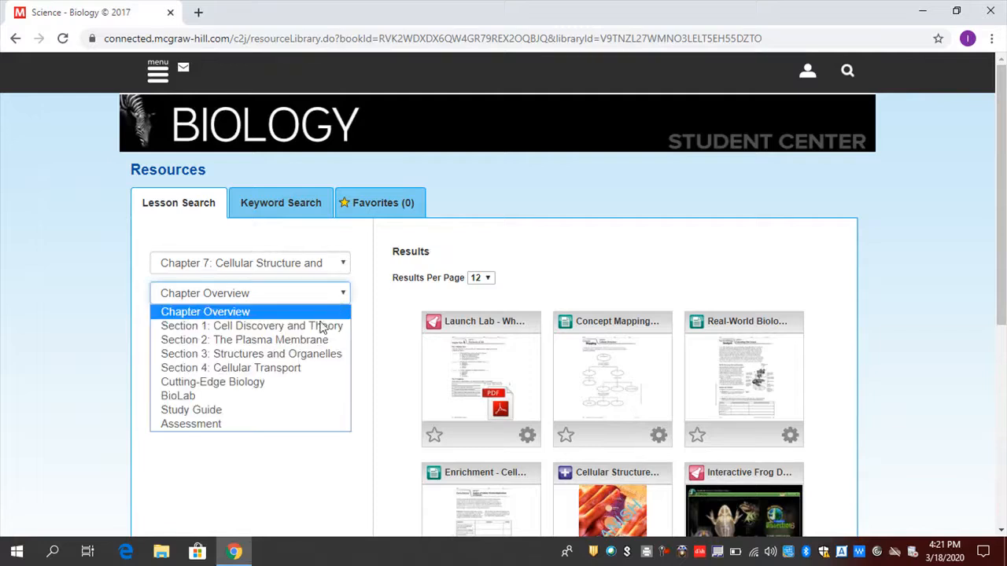
pyautogui.click(251, 353)
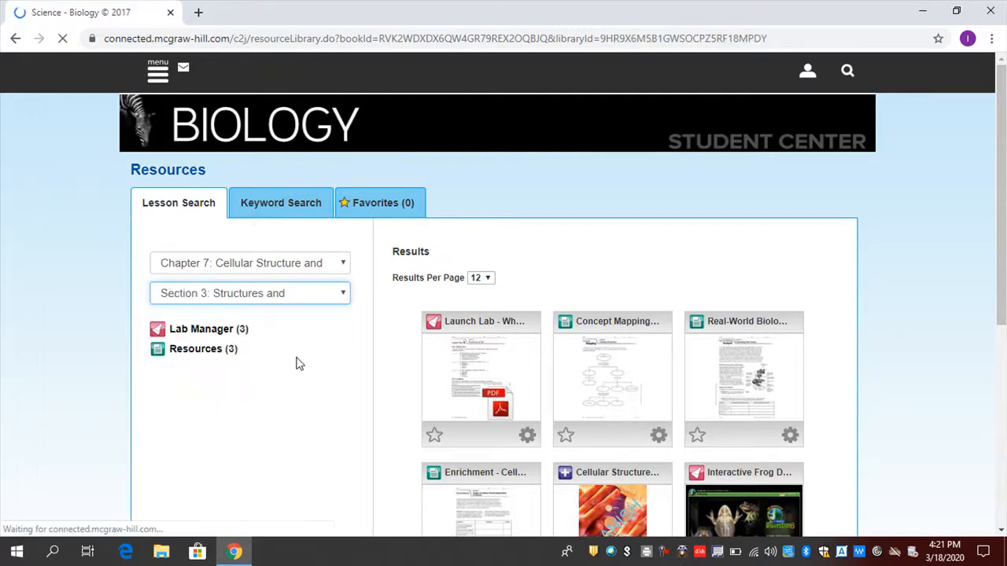
pyautogui.scroll(-3)
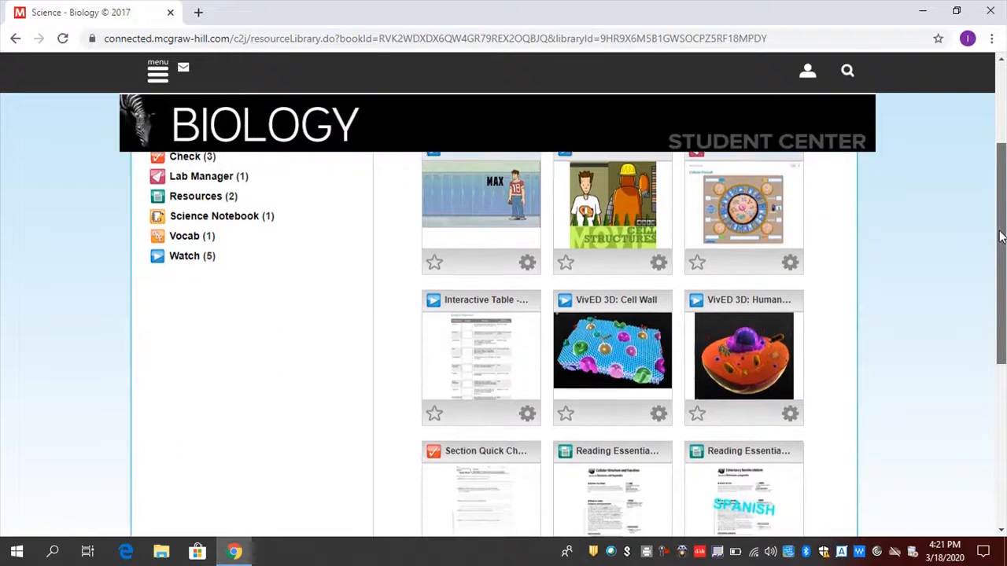
pyautogui.scroll(3)
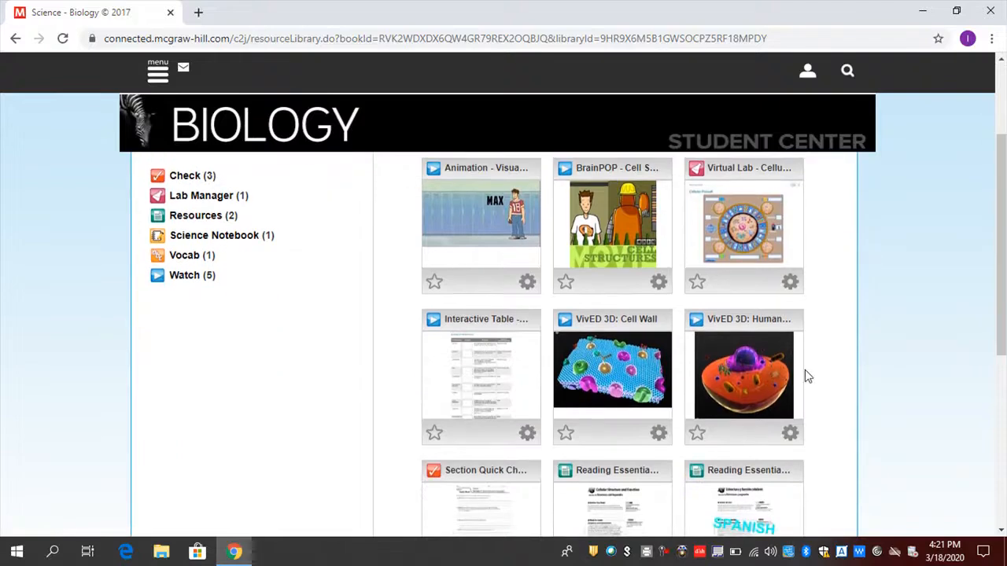
pyautogui.scroll(-3)
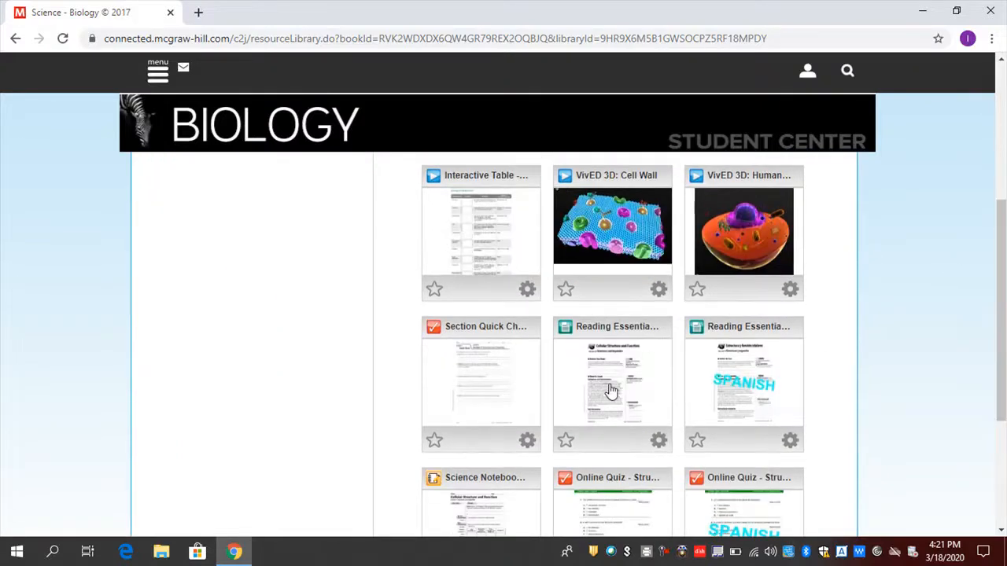
pyautogui.click(612, 385)
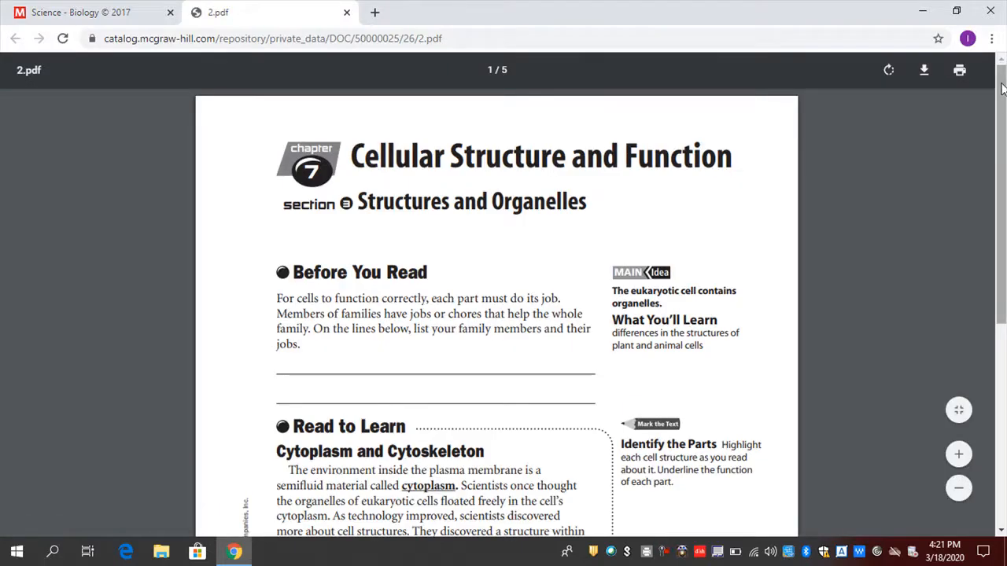
pyautogui.scroll(-3)
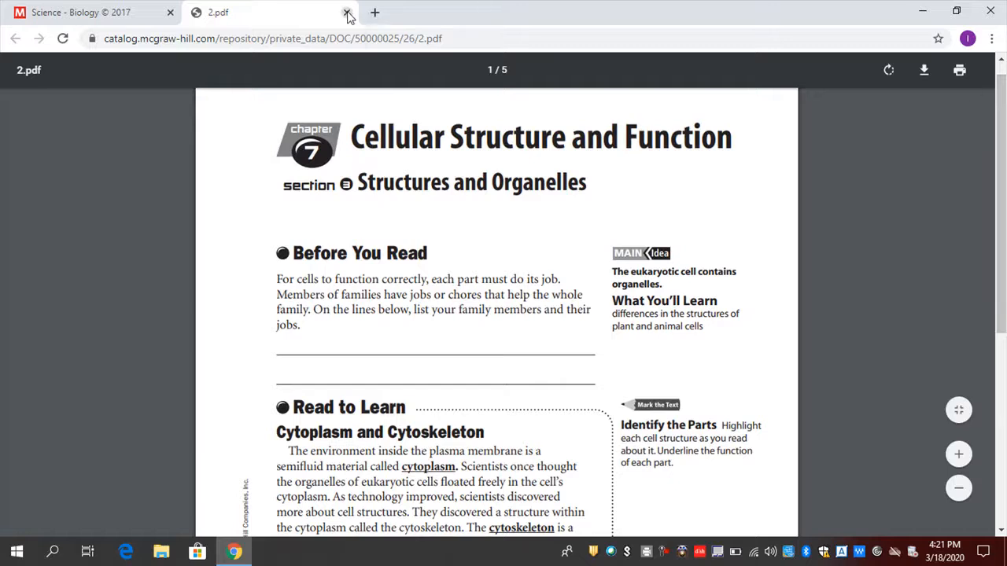
pyautogui.click(346, 14)
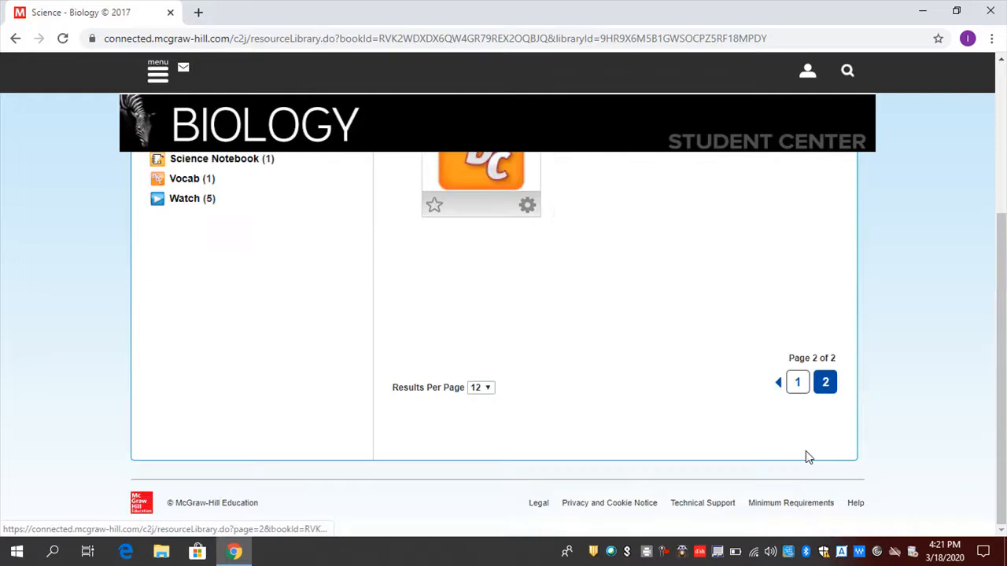
# Open the Science Notebook worksheet 5.pdf and scroll through its pages.
pyautogui.click(797, 381)
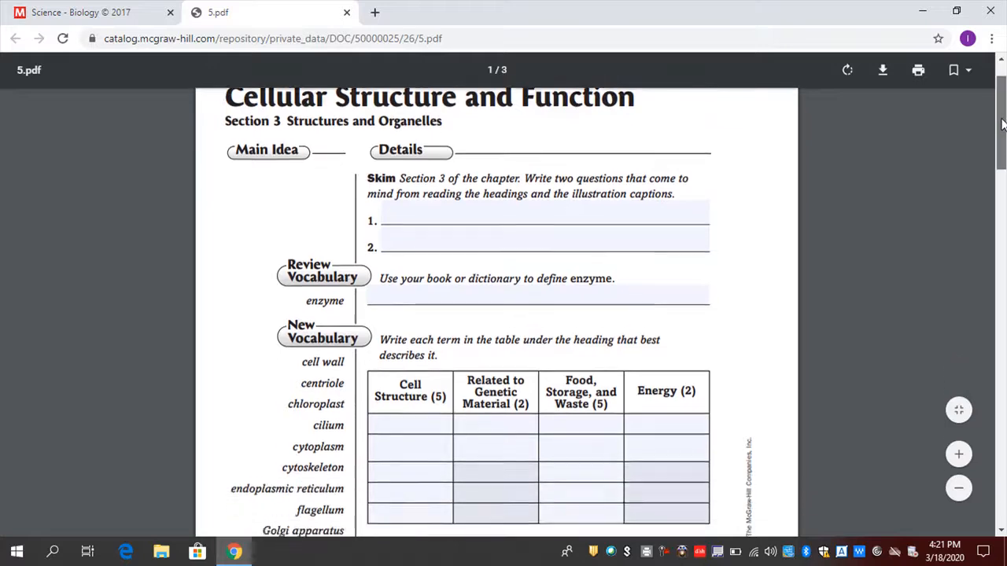
pyautogui.scroll(-3)
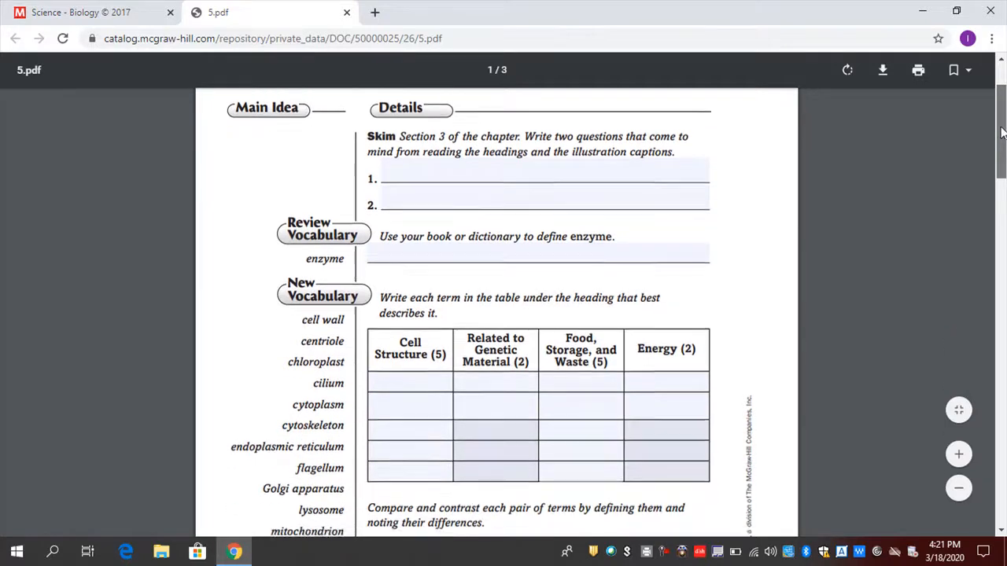
pyautogui.scroll(-3)
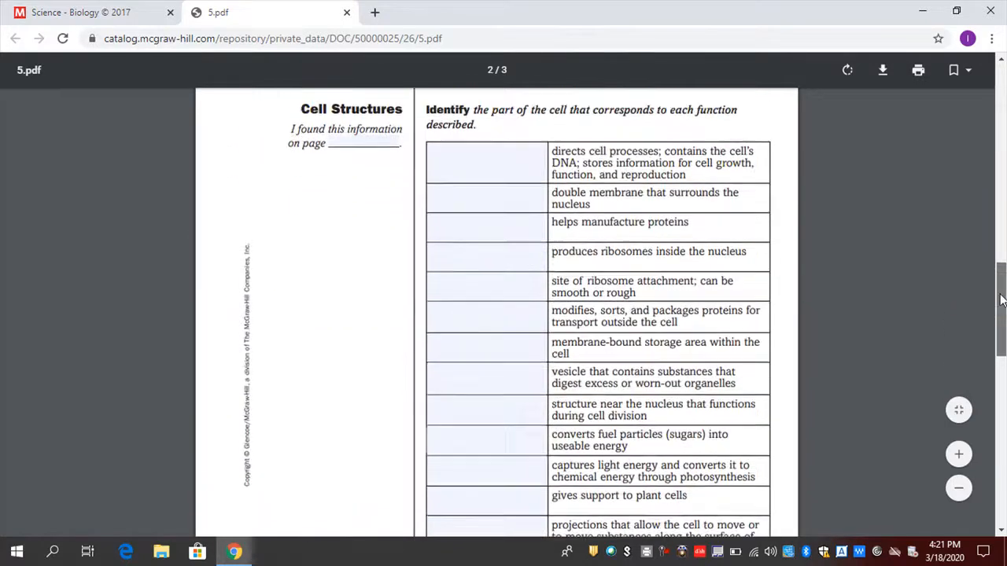
pyautogui.scroll(3)
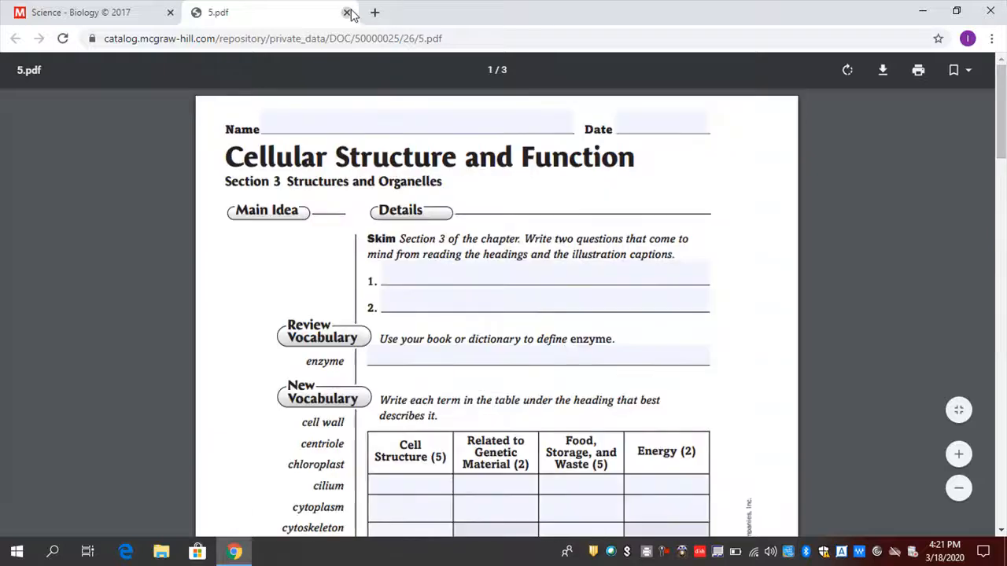
# Close the 5.pdf notebook worksheet tab.
pyautogui.click(347, 13)
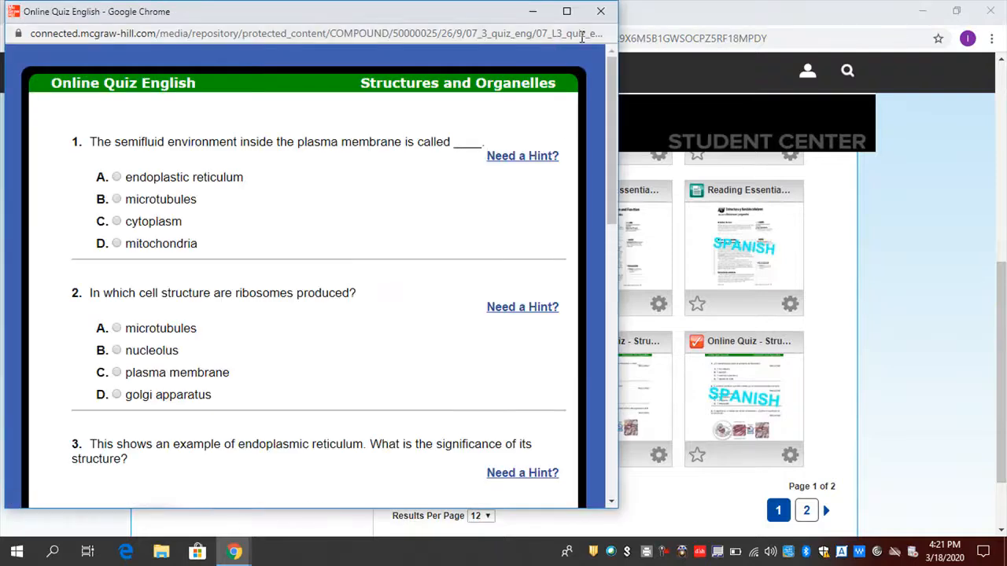
pyautogui.moveTo(600, 11)
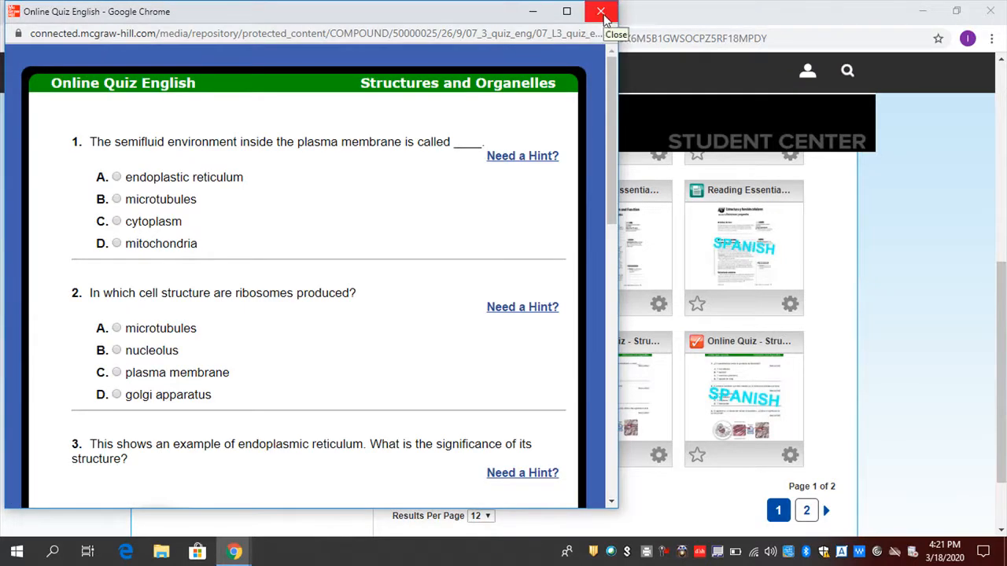
# Close the online quiz window and go Home to Program Resources > Student Resources.
pyautogui.click(602, 11)
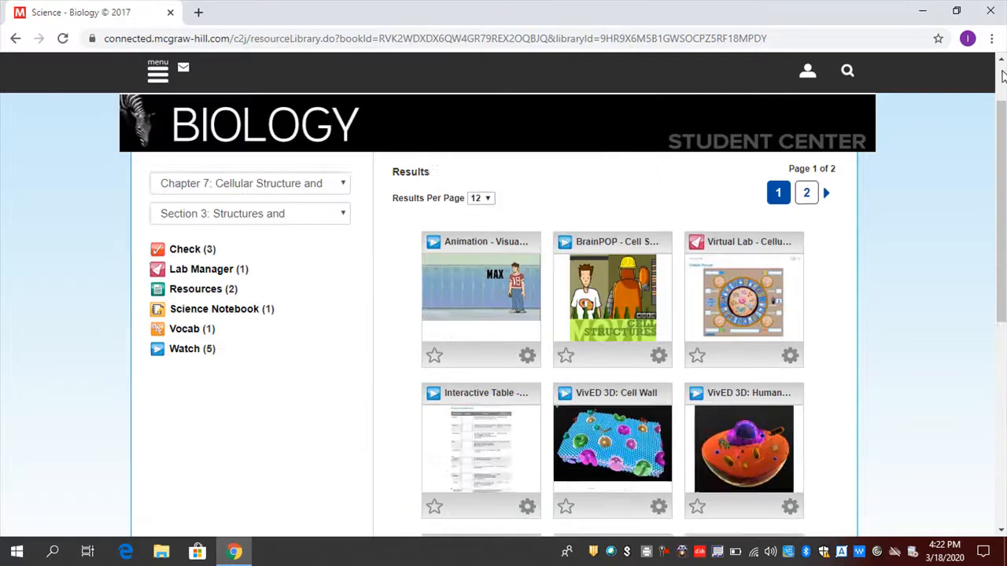
pyautogui.scroll(3)
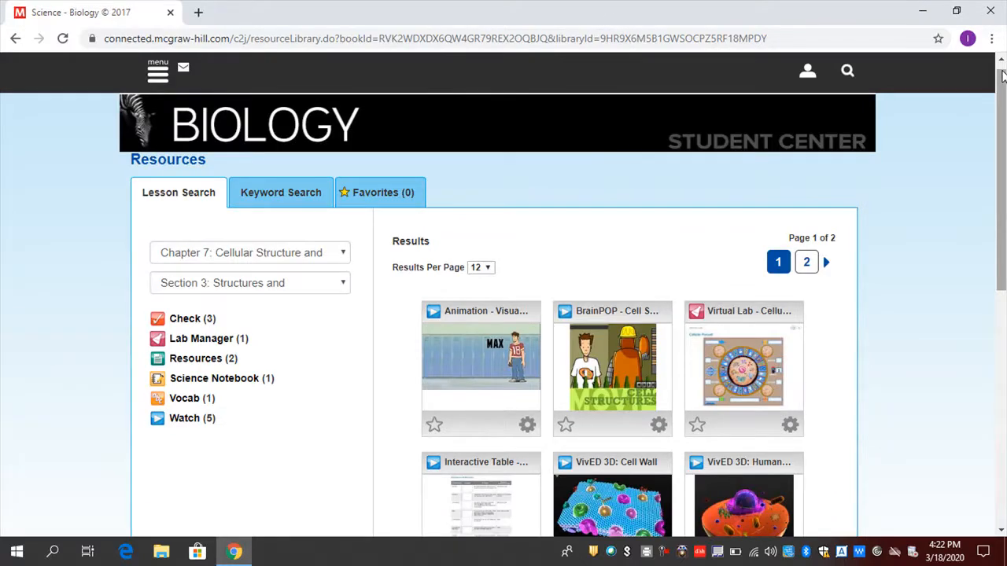
pyautogui.moveTo(165, 60)
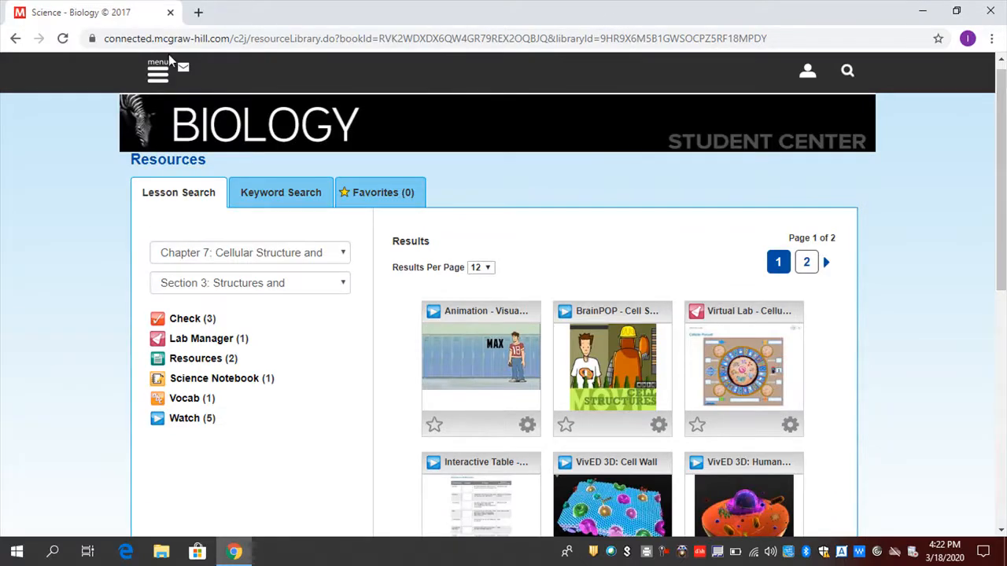
pyautogui.click(157, 72)
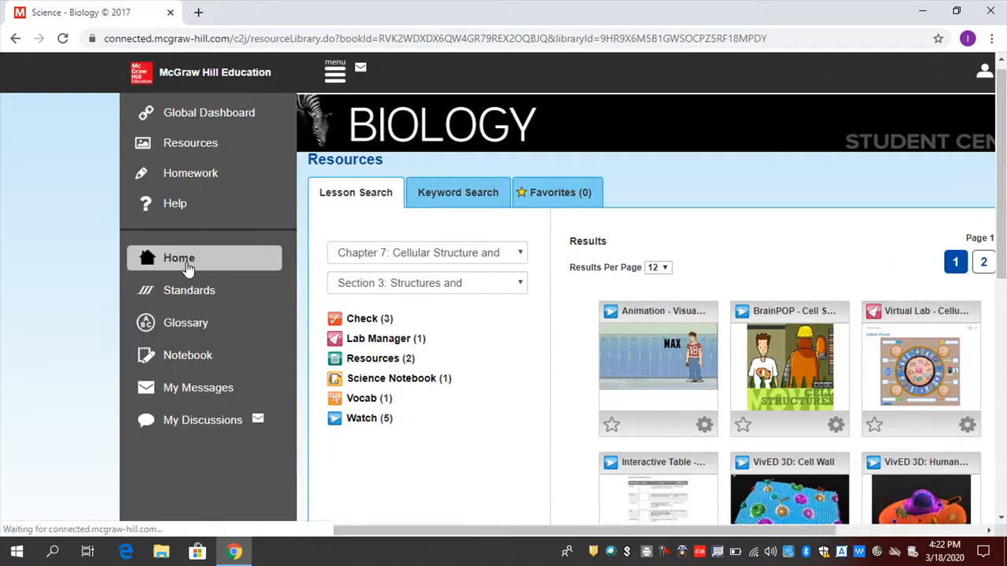
pyautogui.click(179, 258)
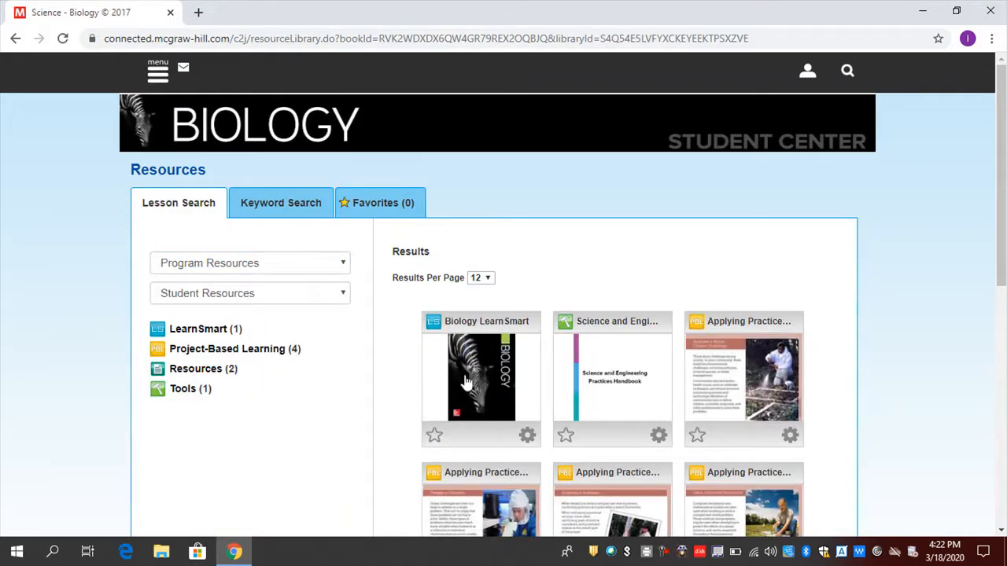
pyautogui.moveTo(760, 372)
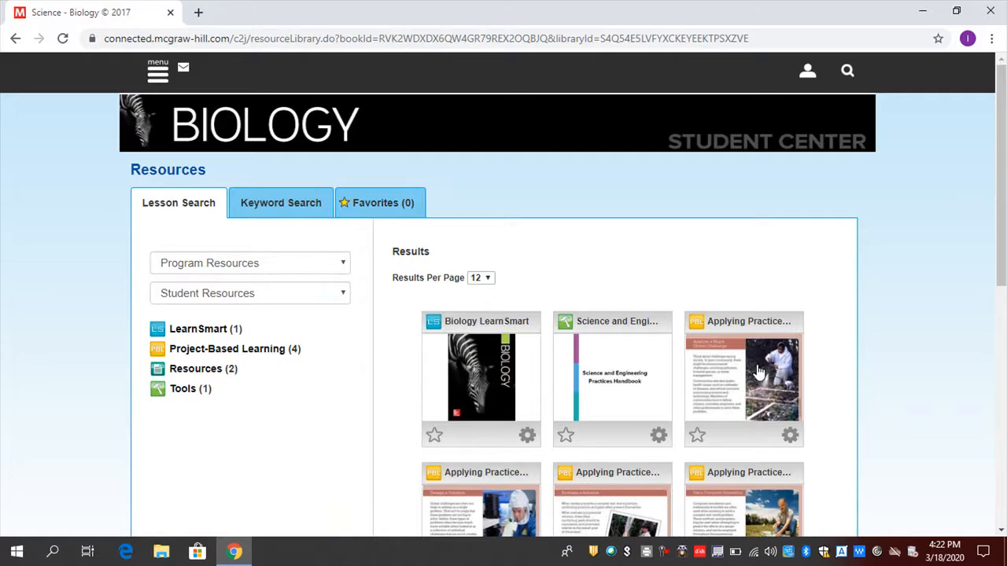
# Filter Lesson Search to Chapter 7: Cellular Structure and Function, Section 3: Structures and Organelles.
pyautogui.click(249, 263)
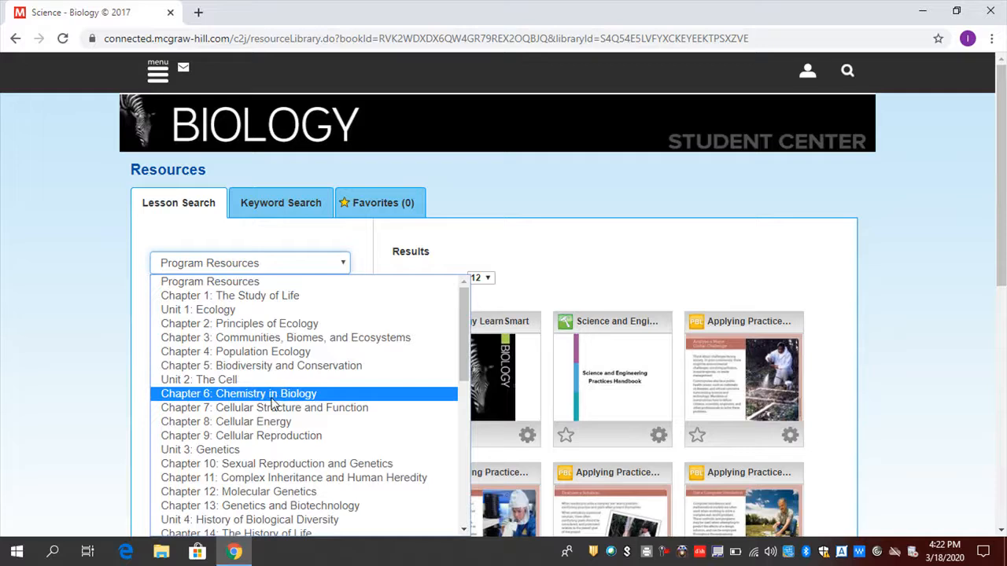
pyautogui.click(265, 407)
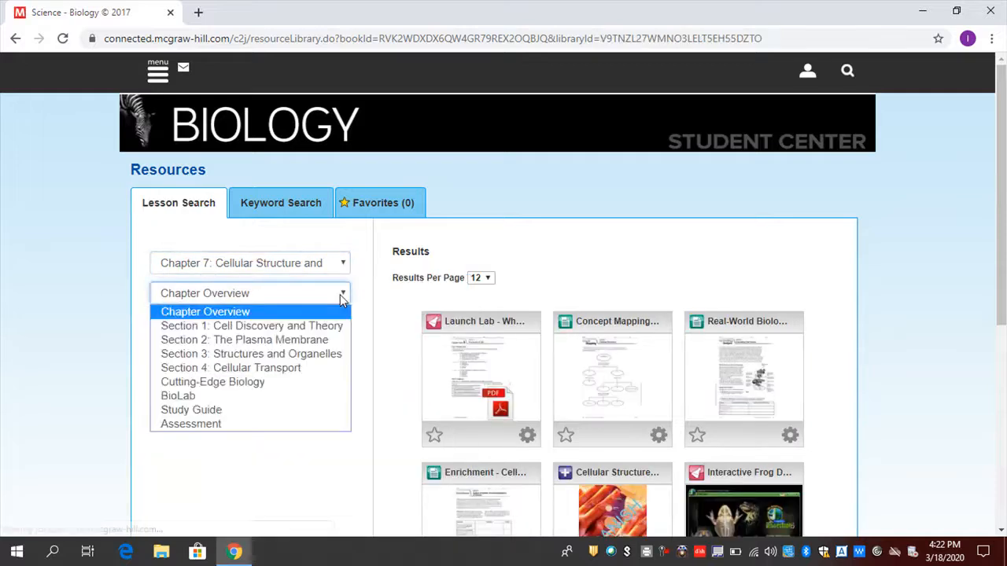
pyautogui.click(251, 353)
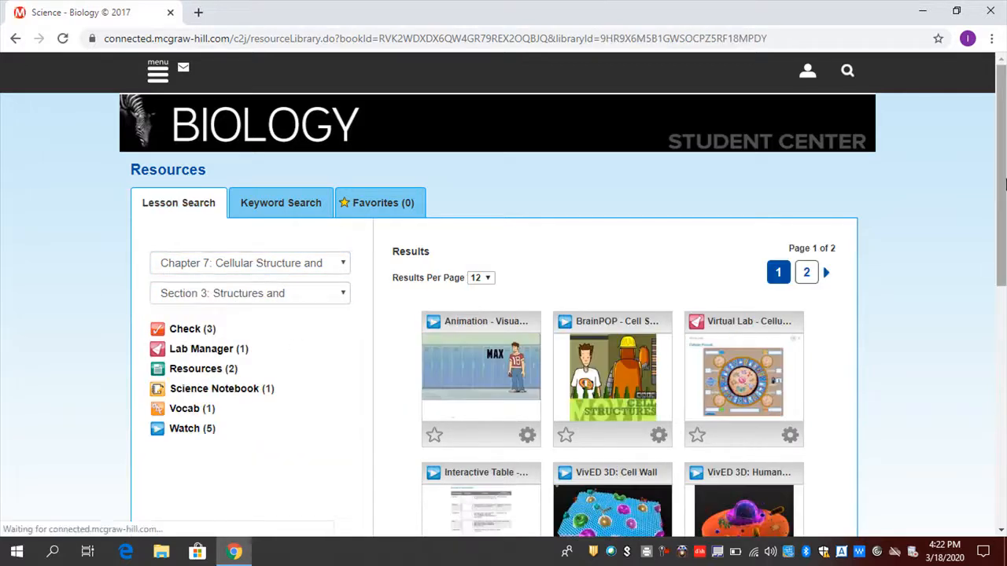
# Browse the Section 3 results, then return to the Biology Student Center home page.
pyautogui.scroll(-3)
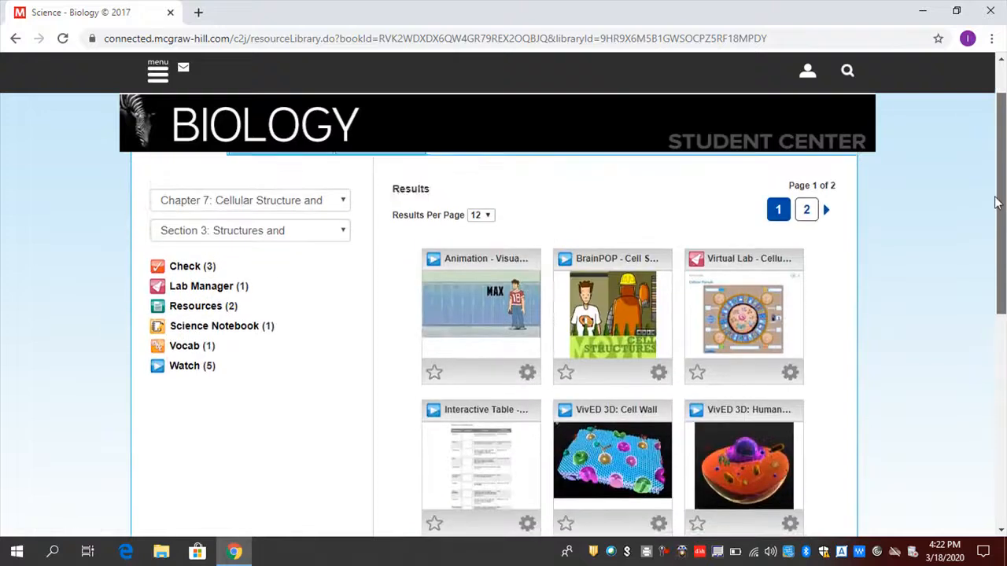
pyautogui.scroll(3)
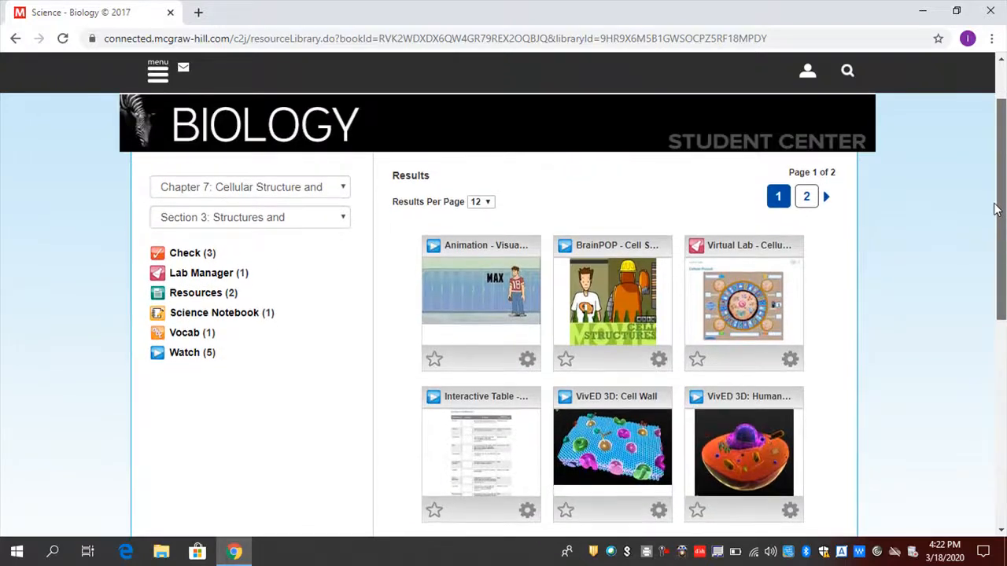
pyautogui.scroll(-3)
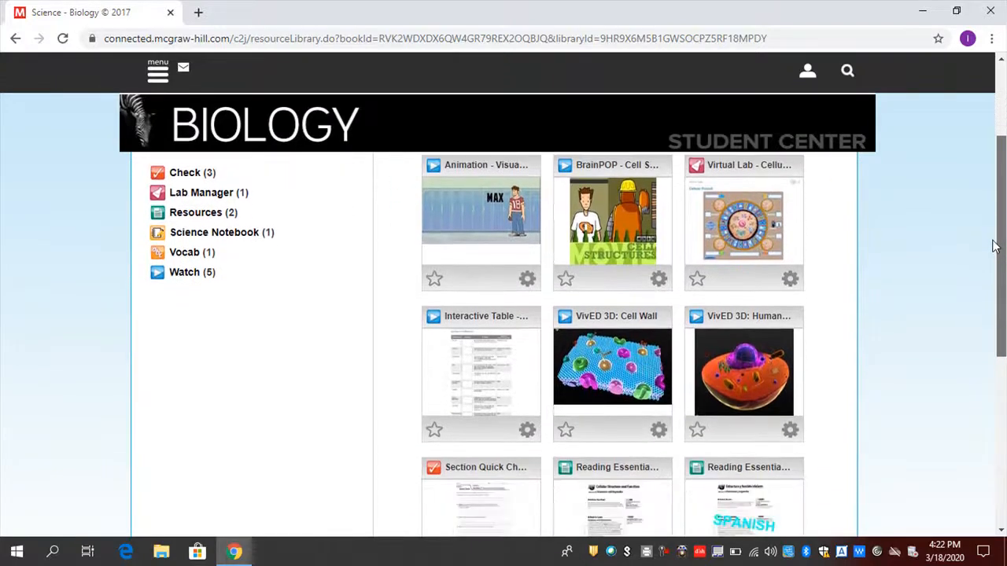
pyautogui.scroll(-3)
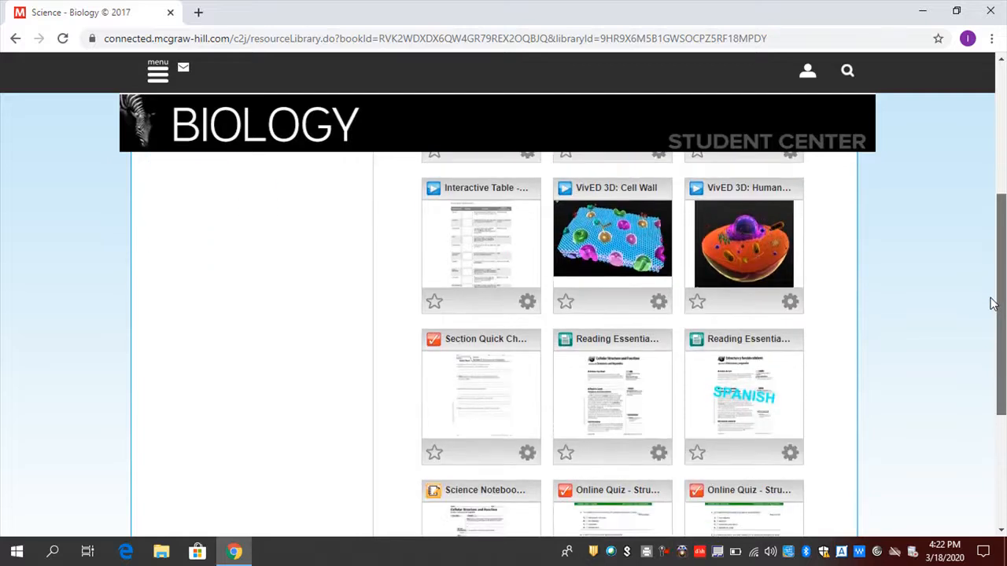
pyautogui.scroll(3)
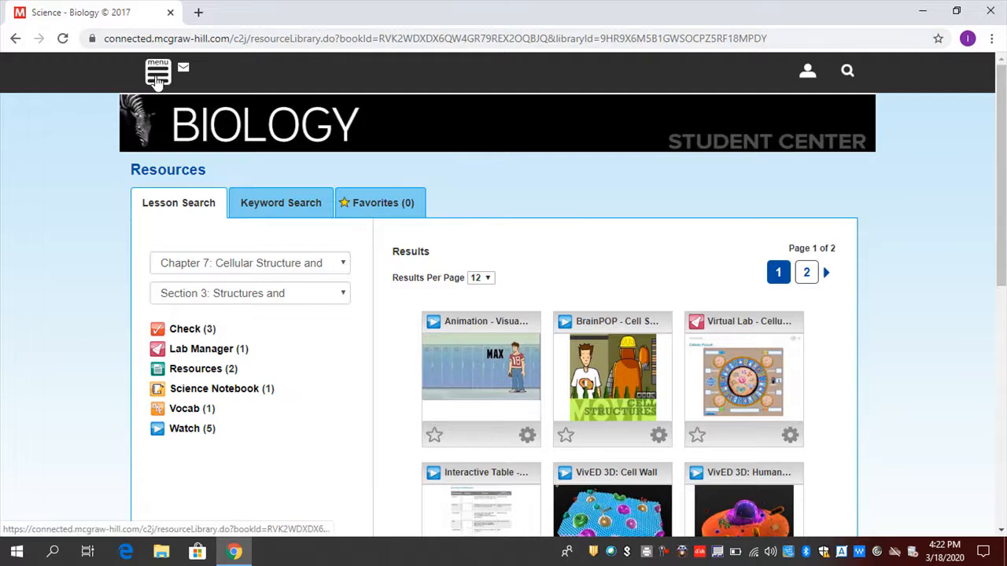
pyautogui.click(157, 71)
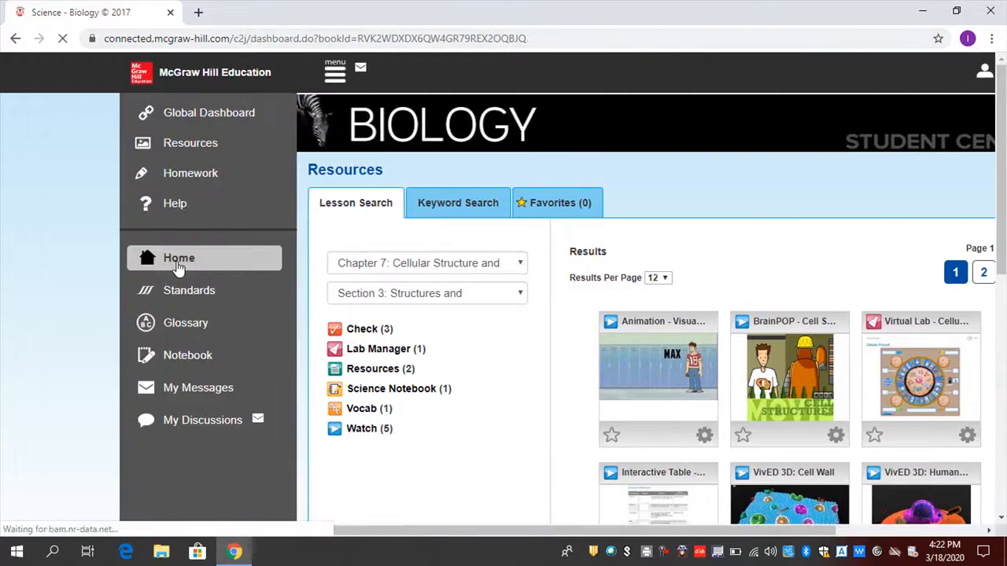
pyautogui.click(178, 258)
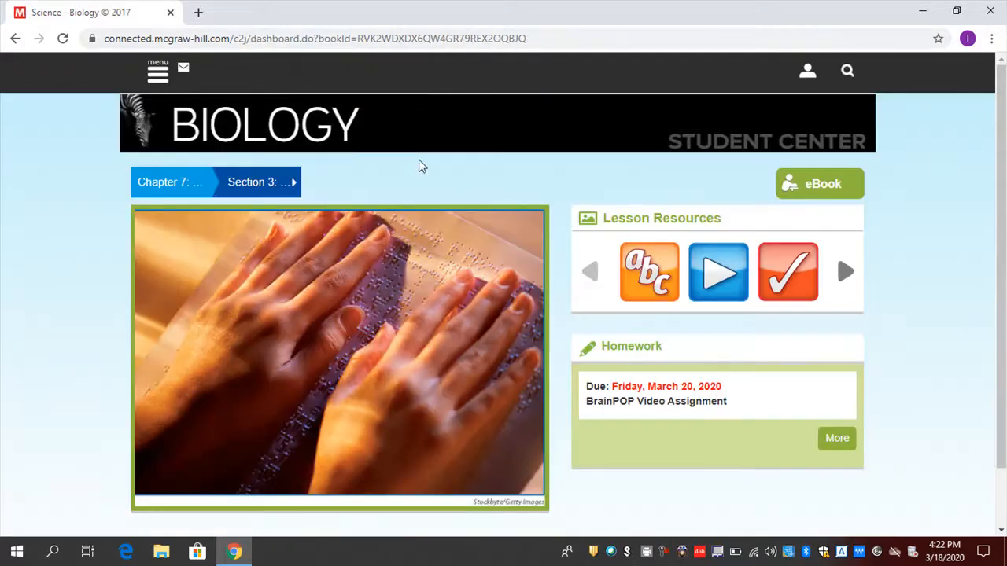